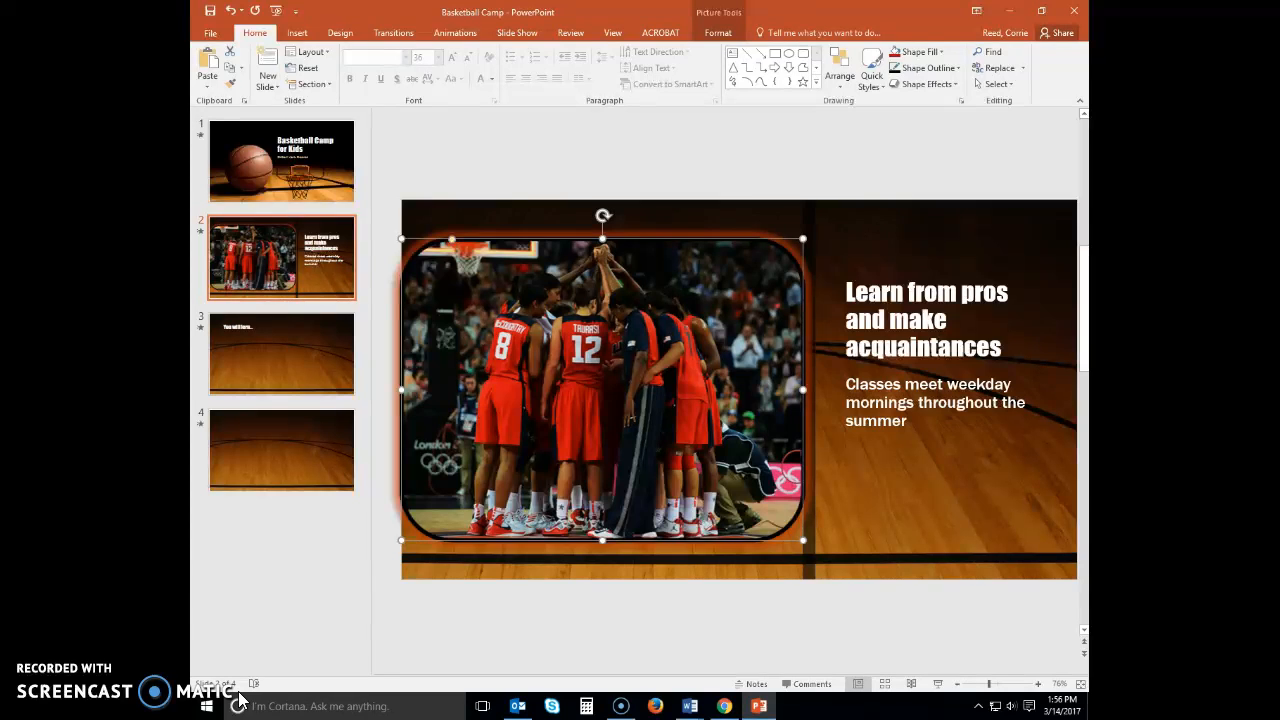
Go to slide 3 'You will lern…' and expand the full Shapes gallery
{"action": "left_click", "coordinate": [282, 352]}
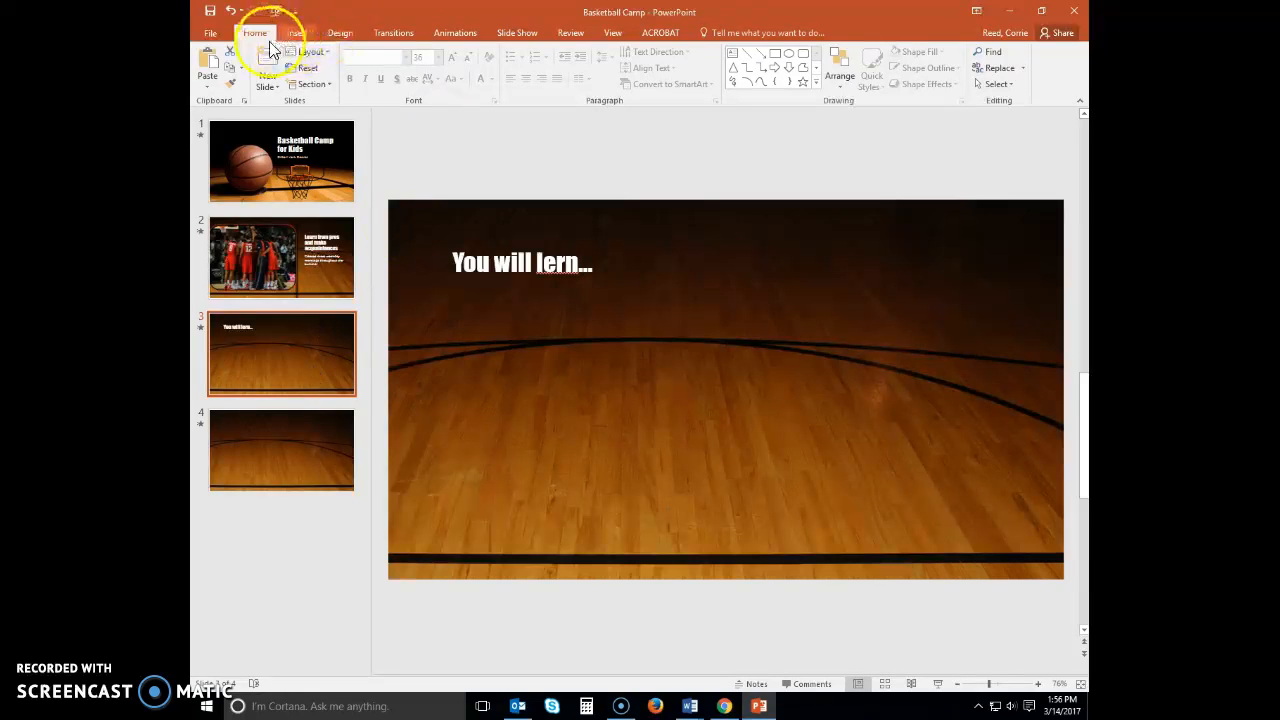
{"action": "mouse_move", "coordinate": [336, 124]}
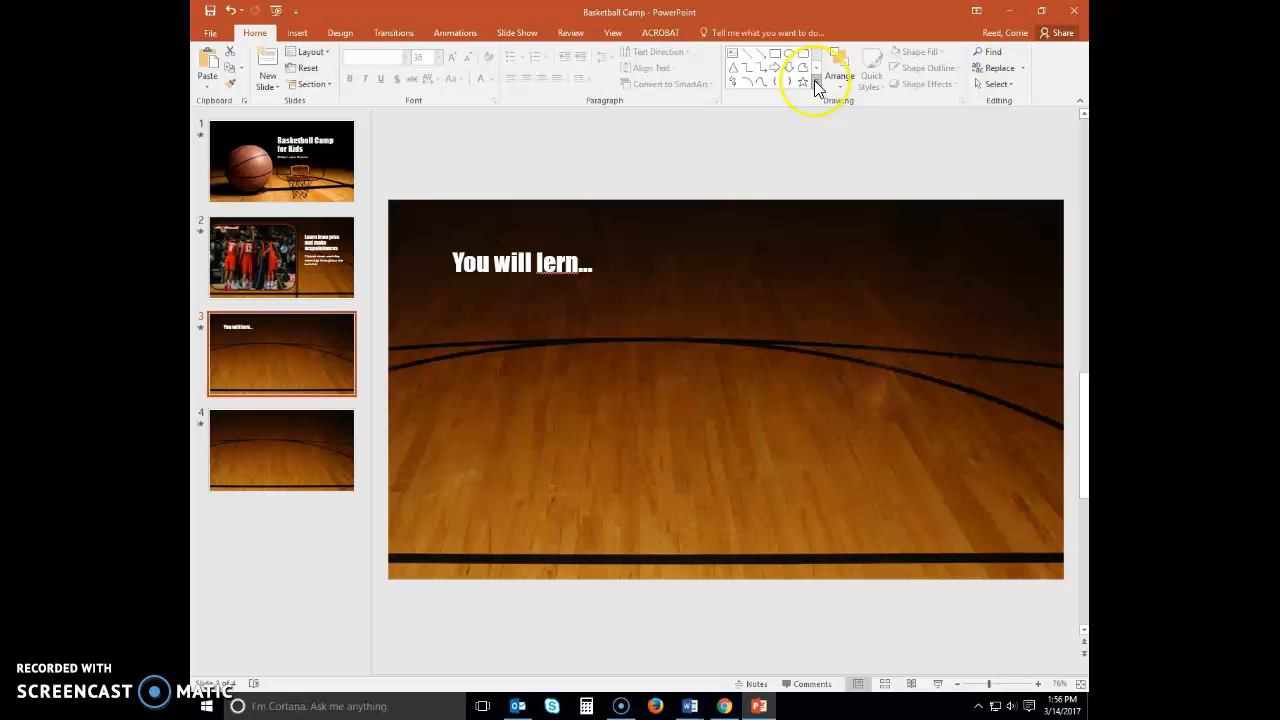
{"action": "mouse_move", "coordinate": [816, 84]}
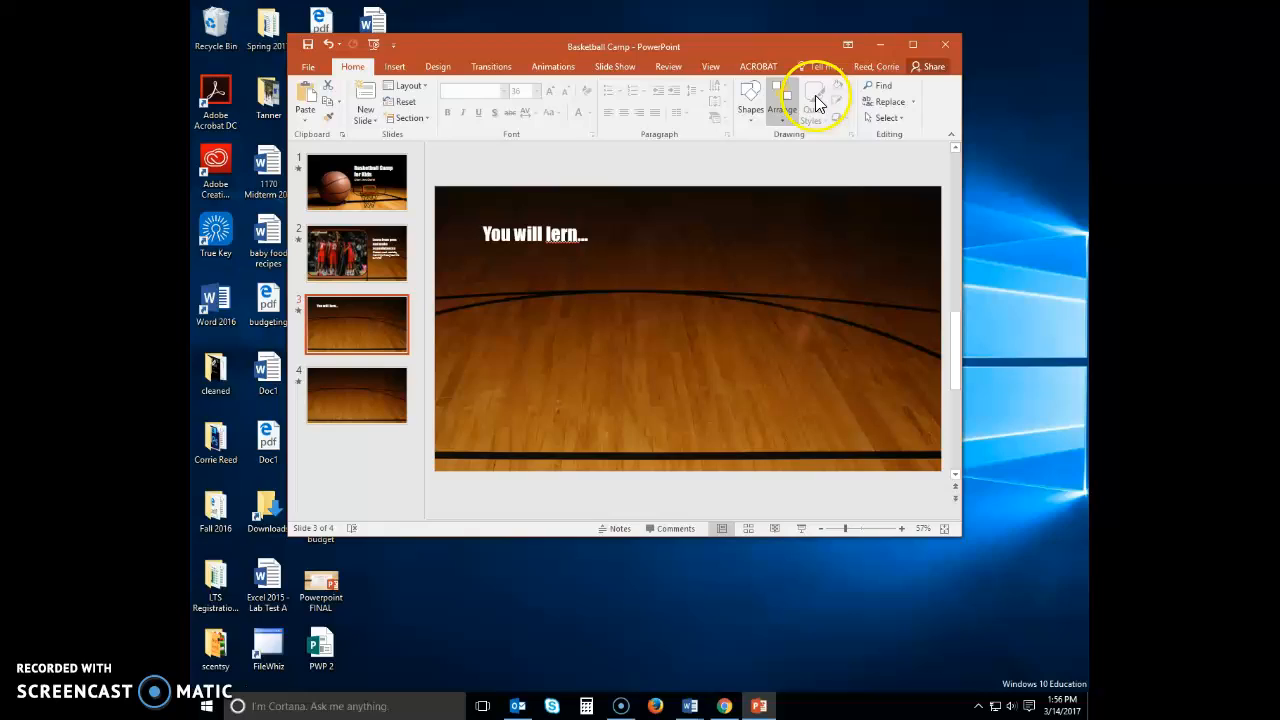
{"action": "left_click", "coordinate": [814, 96]}
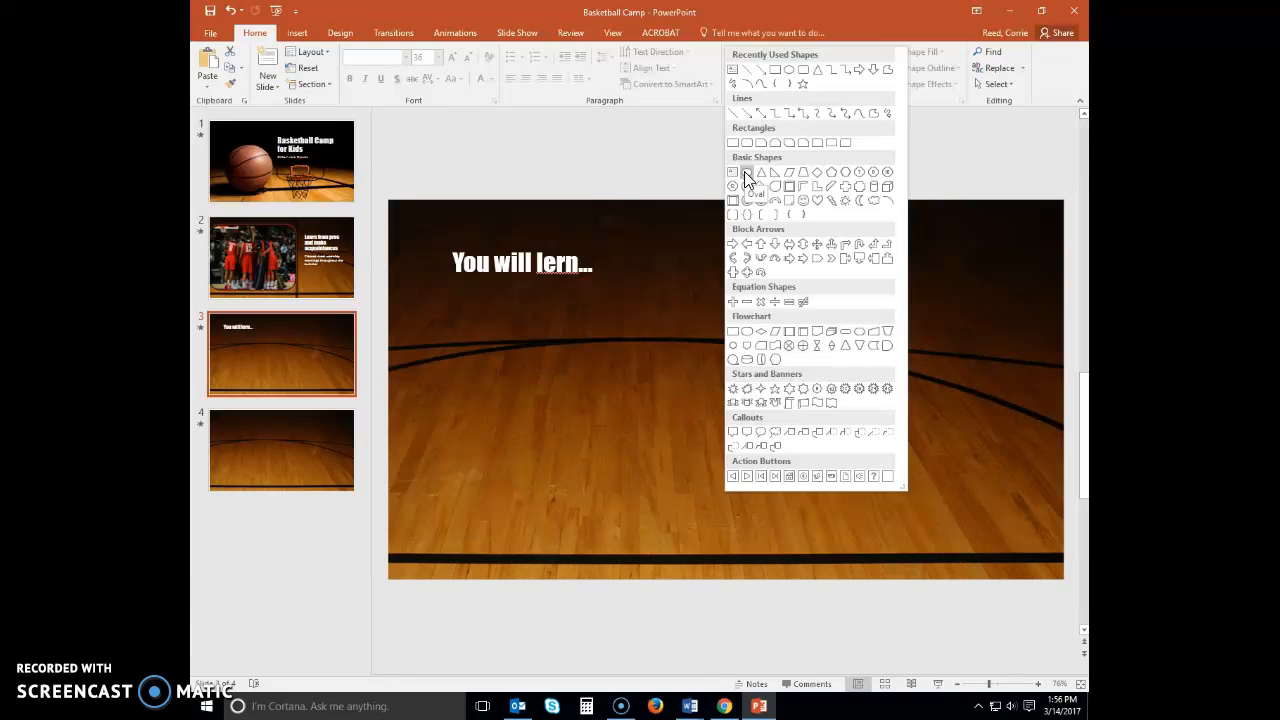
Draw a red oval (circle) and move it to the slide centre below the heading
{"action": "left_click", "coordinate": [748, 172]}
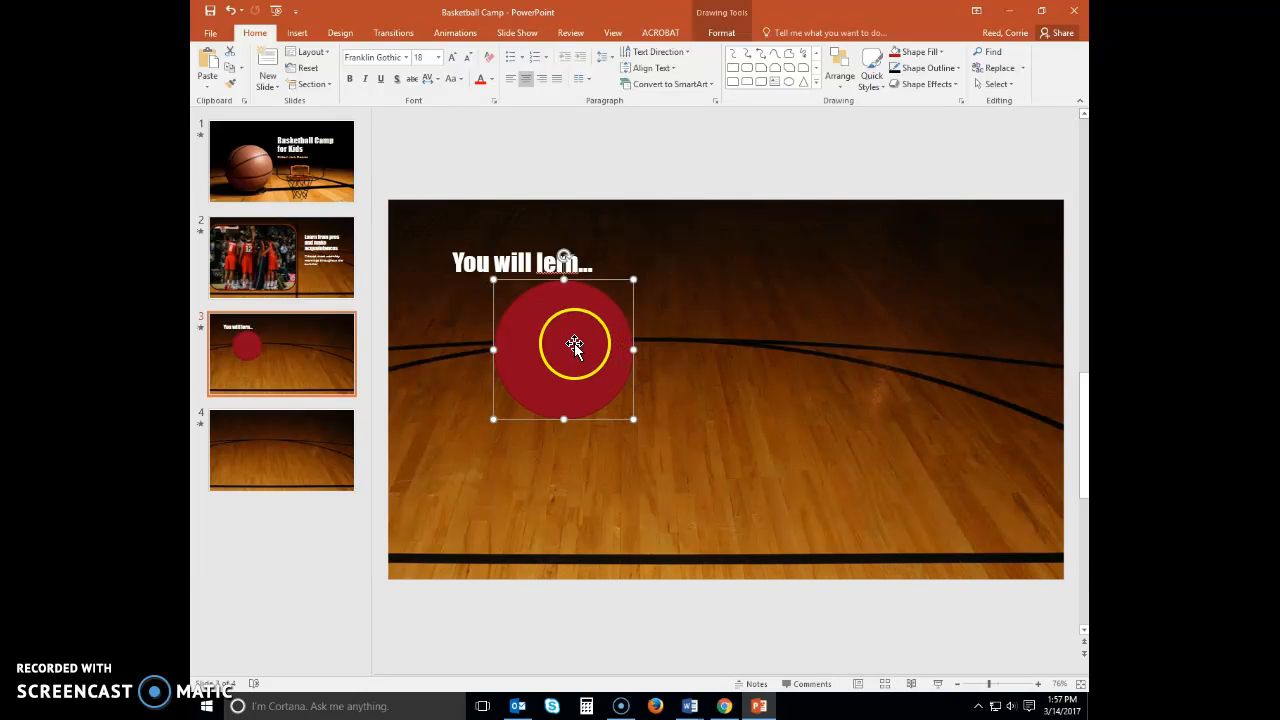
{"action": "left_click_drag", "start_coordinate": [564, 350], "coordinate": [756, 338]}
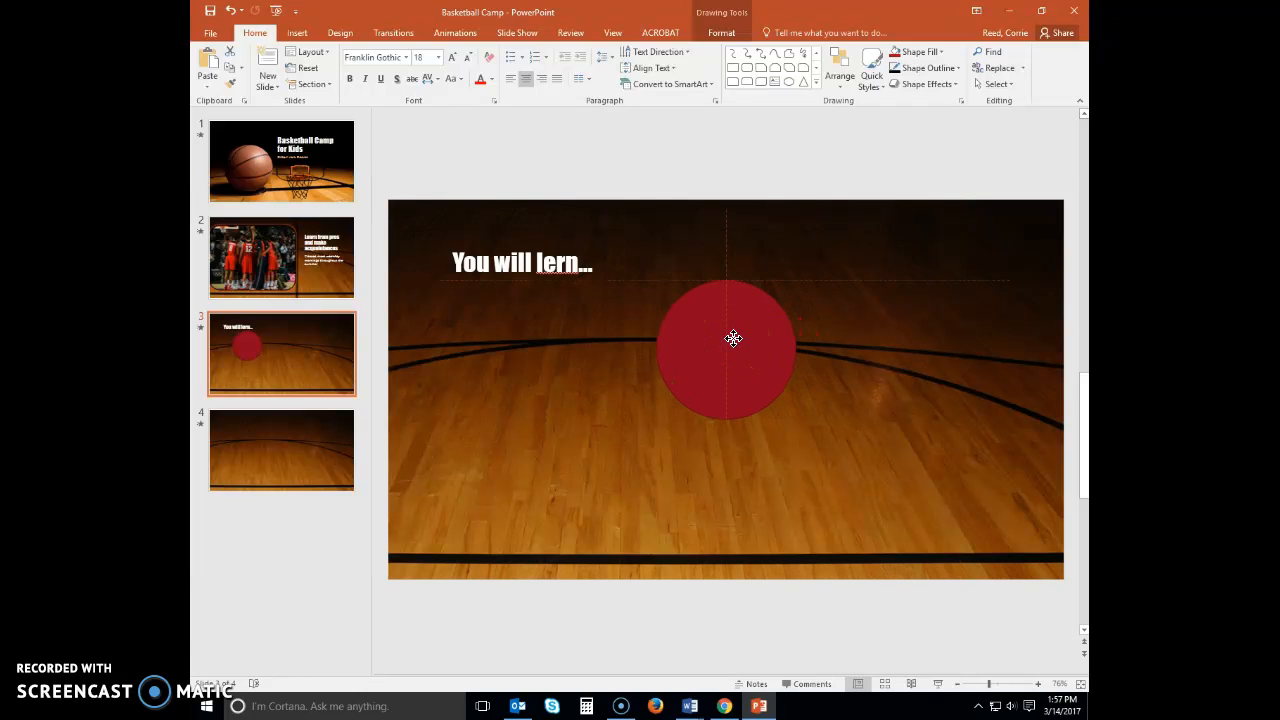
{"action": "left_click", "coordinate": [730, 344]}
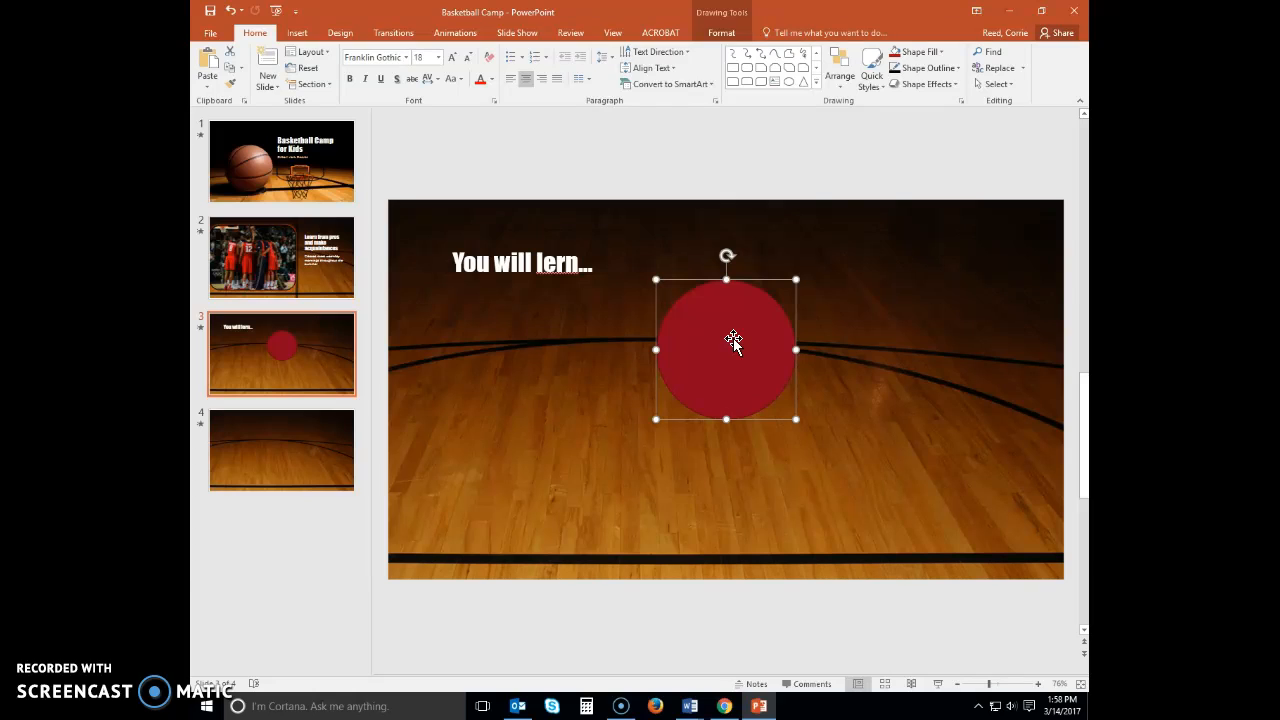
Draw a small red curved block arrow just right of the circle
{"action": "left_click", "coordinate": [848, 88]}
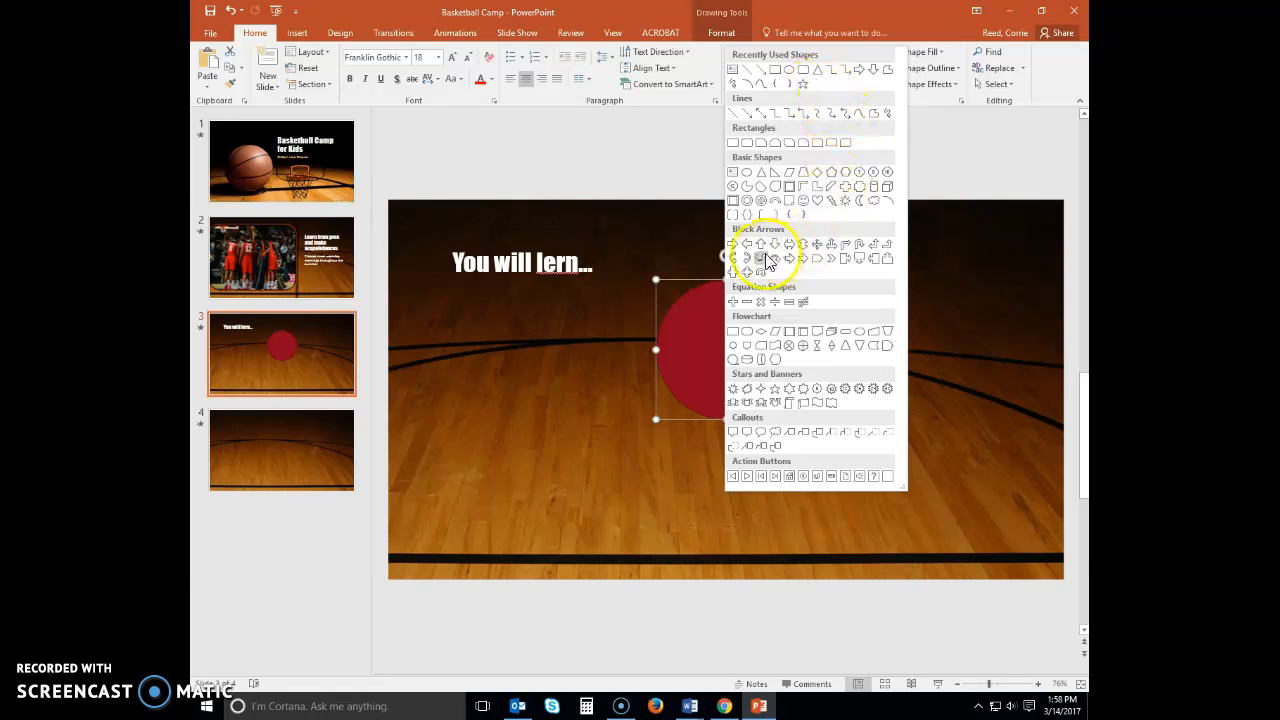
{"action": "mouse_move", "coordinate": [760, 258]}
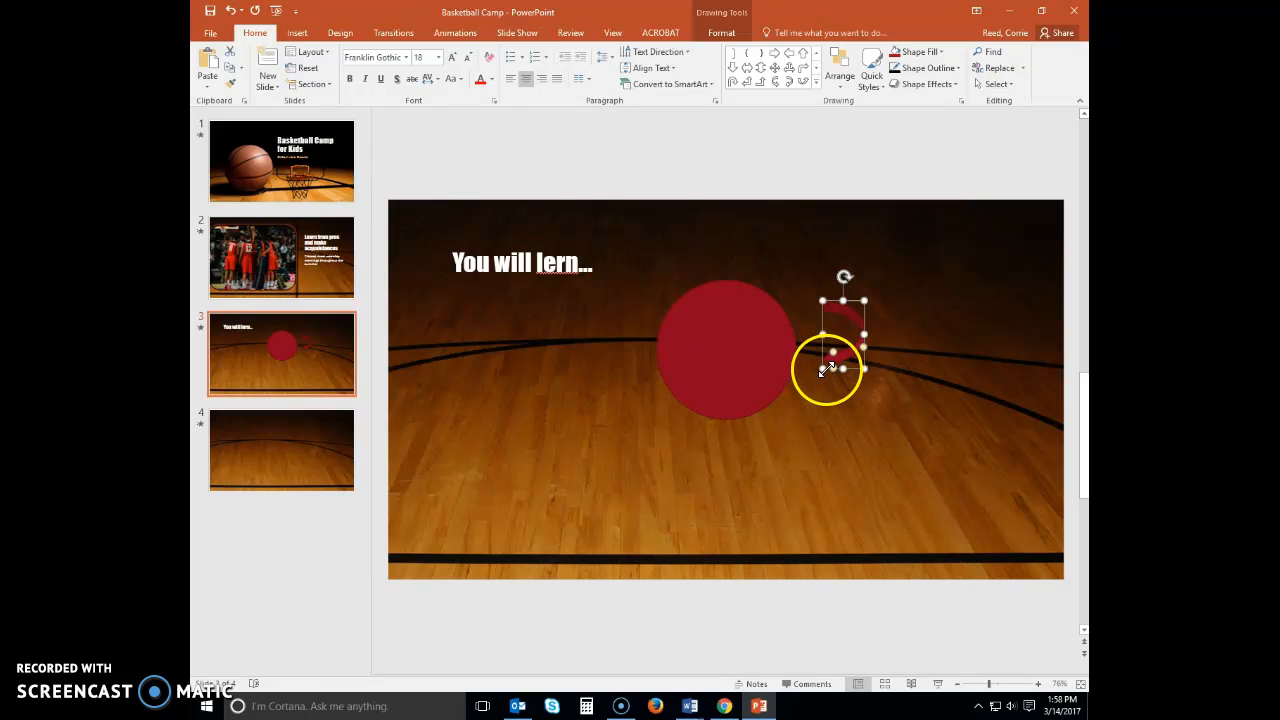
{"action": "left_click_drag", "start_coordinate": [836, 370], "coordinate": [800, 412]}
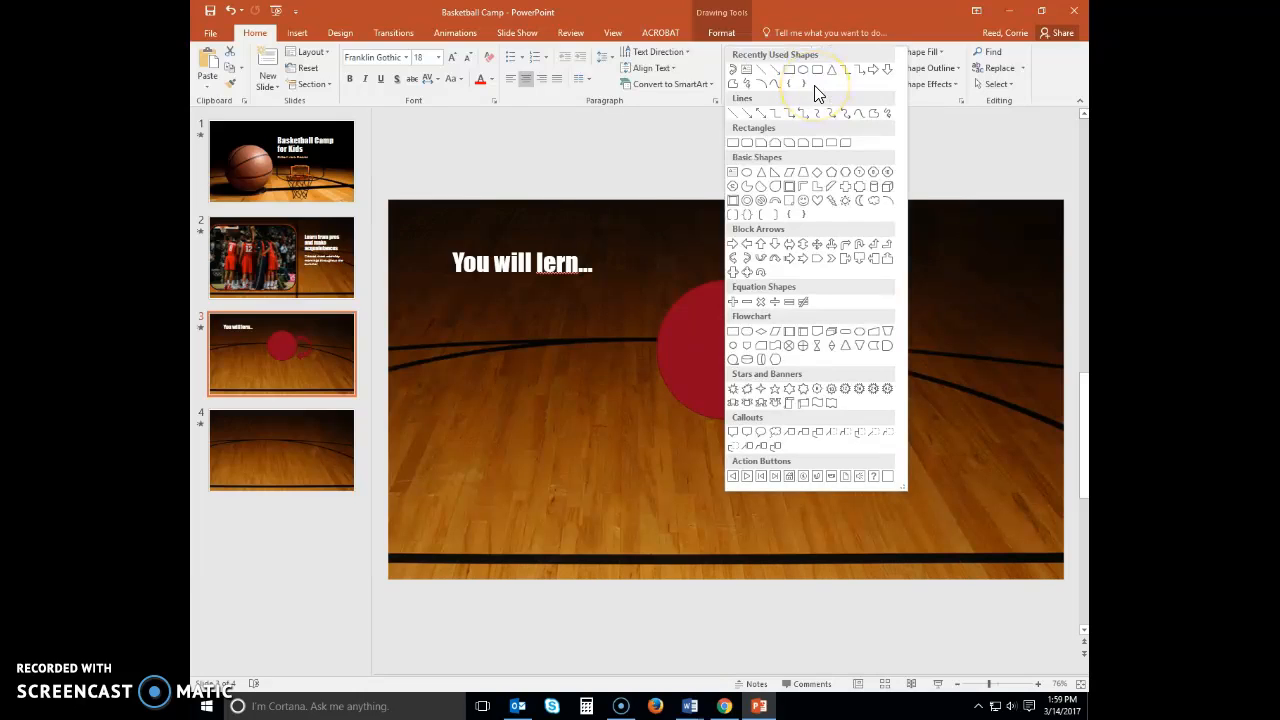
{"action": "mouse_move", "coordinate": [830, 144]}
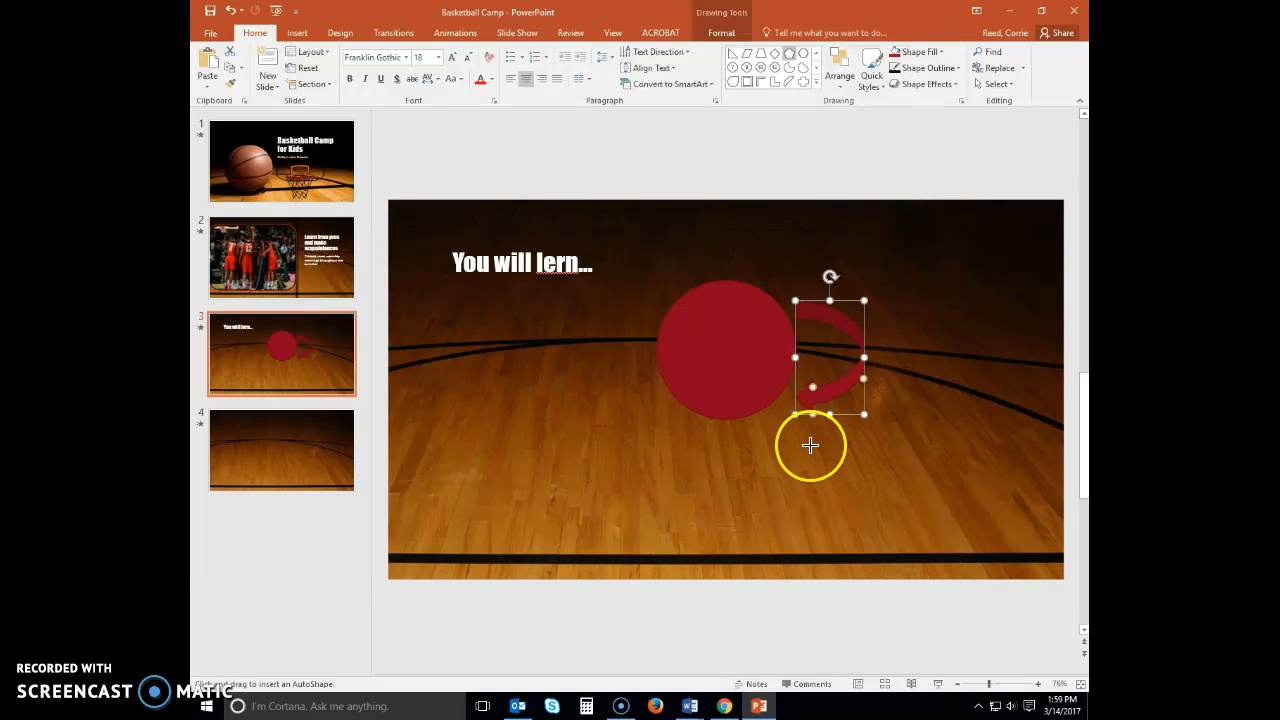
Draw a red regular pentagon and place it below the curved arrow
{"action": "left_click_drag", "start_coordinate": [830, 350], "coordinate": [844, 450]}
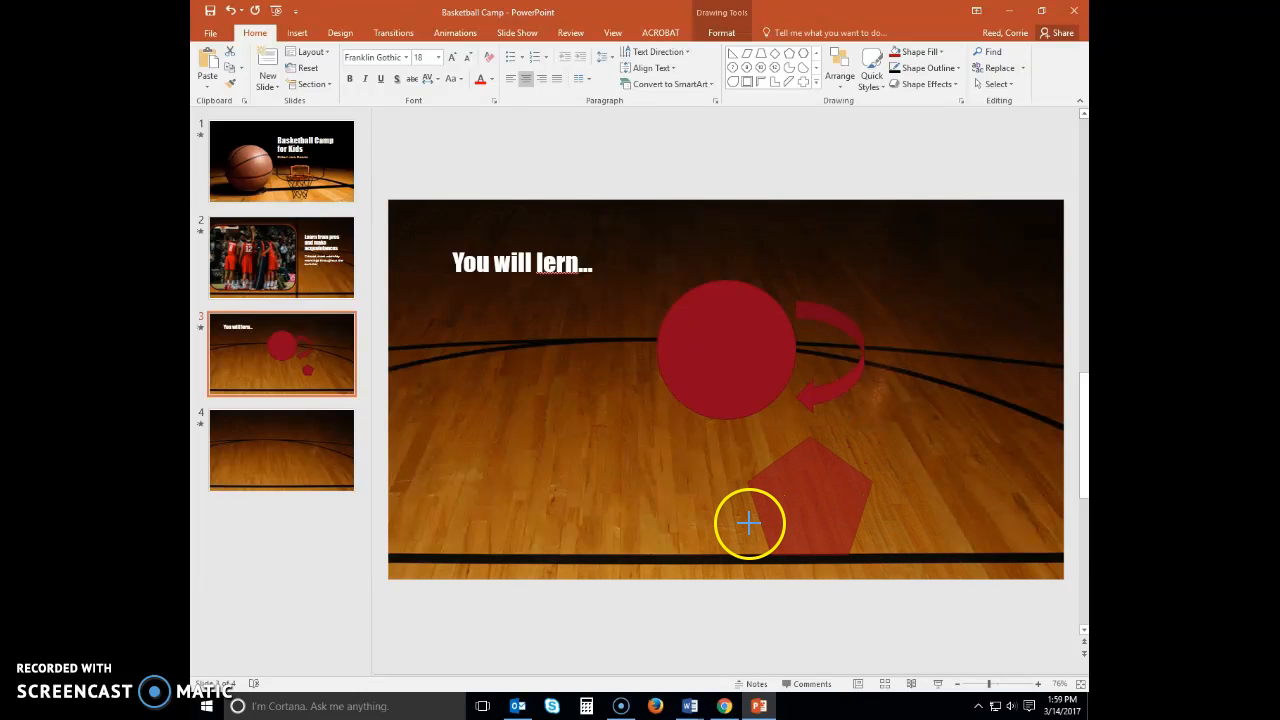
{"action": "left_click_drag", "start_coordinate": [748, 524], "coordinate": [800, 500]}
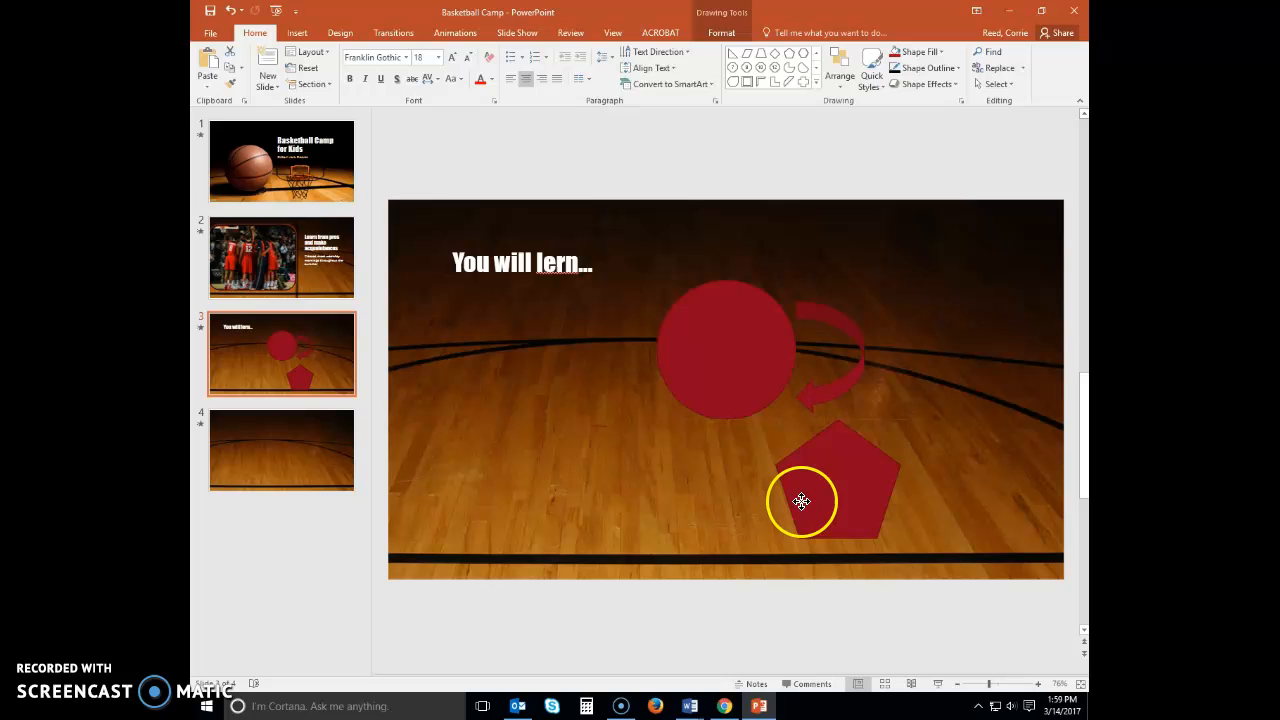
{"action": "left_click_drag", "start_coordinate": [800, 500], "coordinate": [796, 488]}
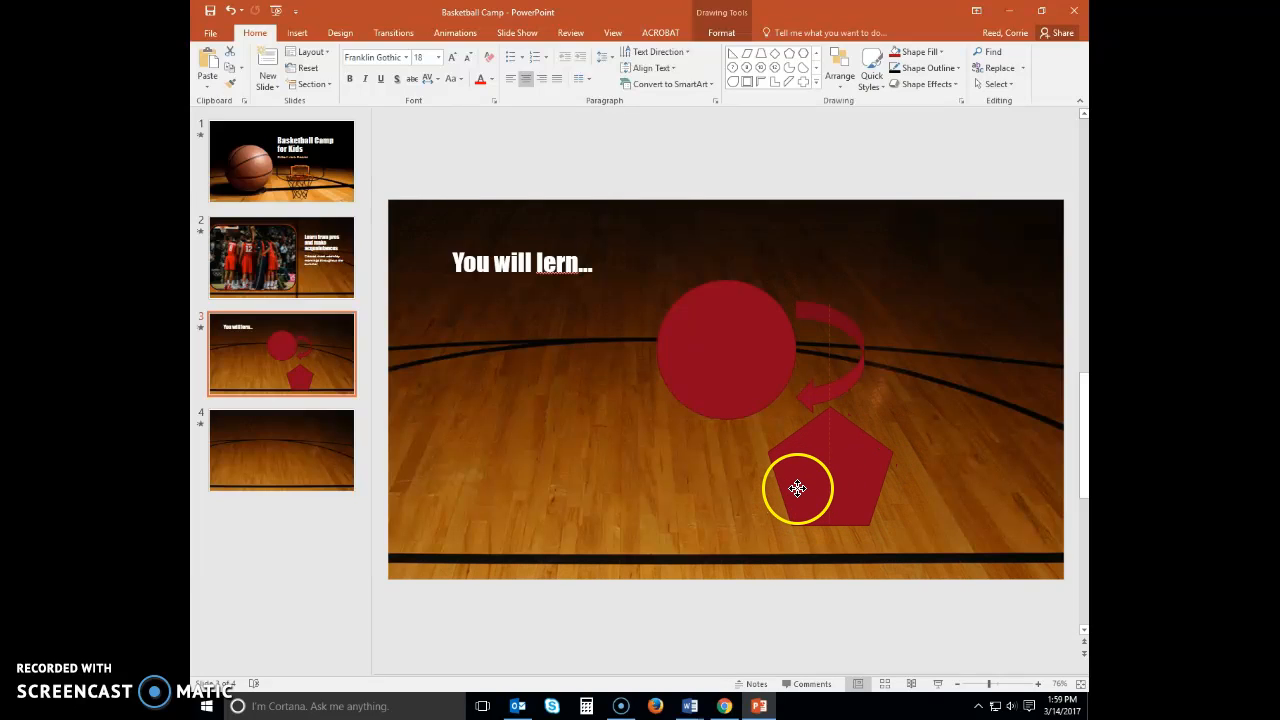
{"action": "left_click_drag", "start_coordinate": [798, 488], "coordinate": [792, 492]}
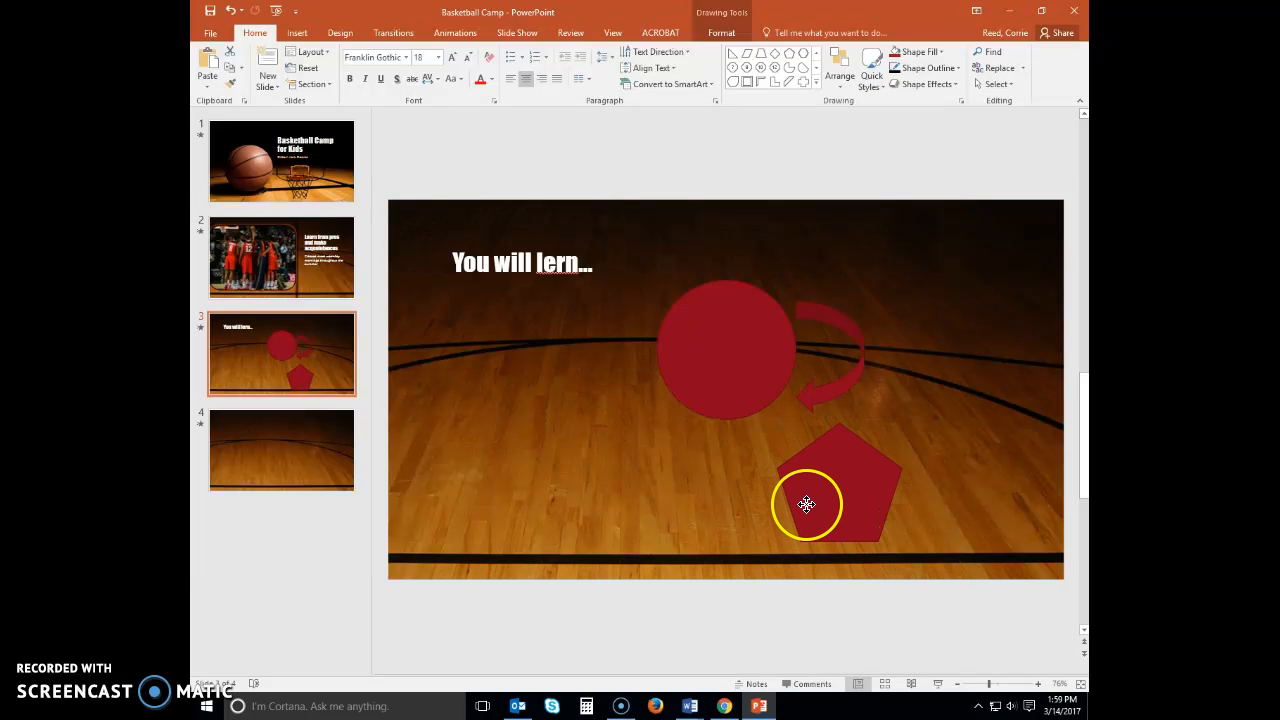
Enlarge the pentagon and shift it left so it sits under the arrow
{"action": "left_click_drag", "start_coordinate": [808, 504], "coordinate": [852, 482]}
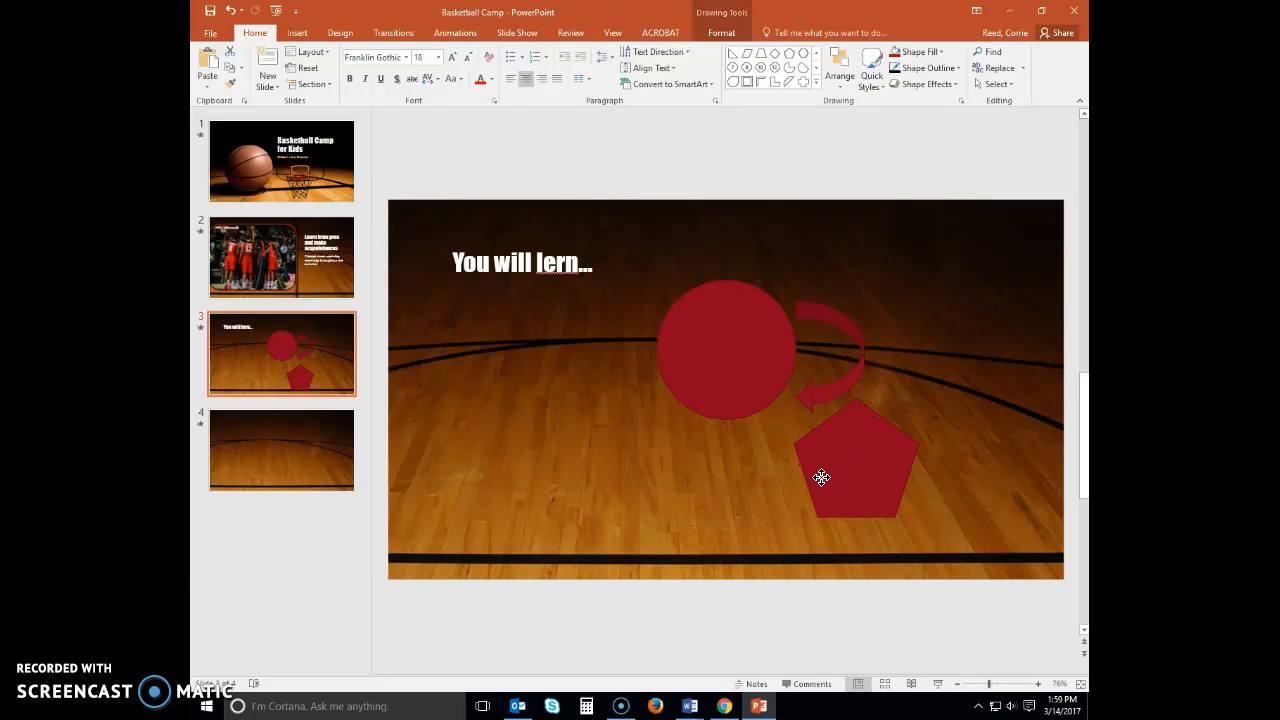
{"action": "left_click_drag", "start_coordinate": [854, 462], "coordinate": [824, 490]}
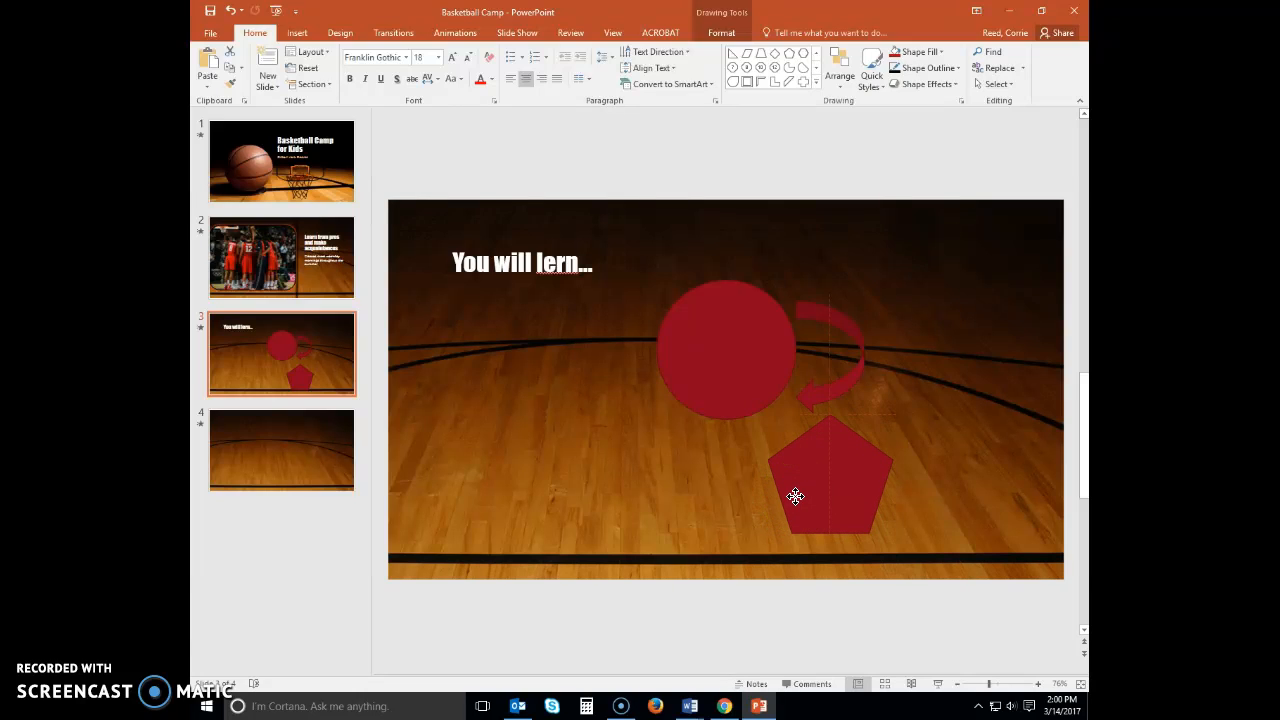
{"action": "left_click", "coordinate": [828, 480]}
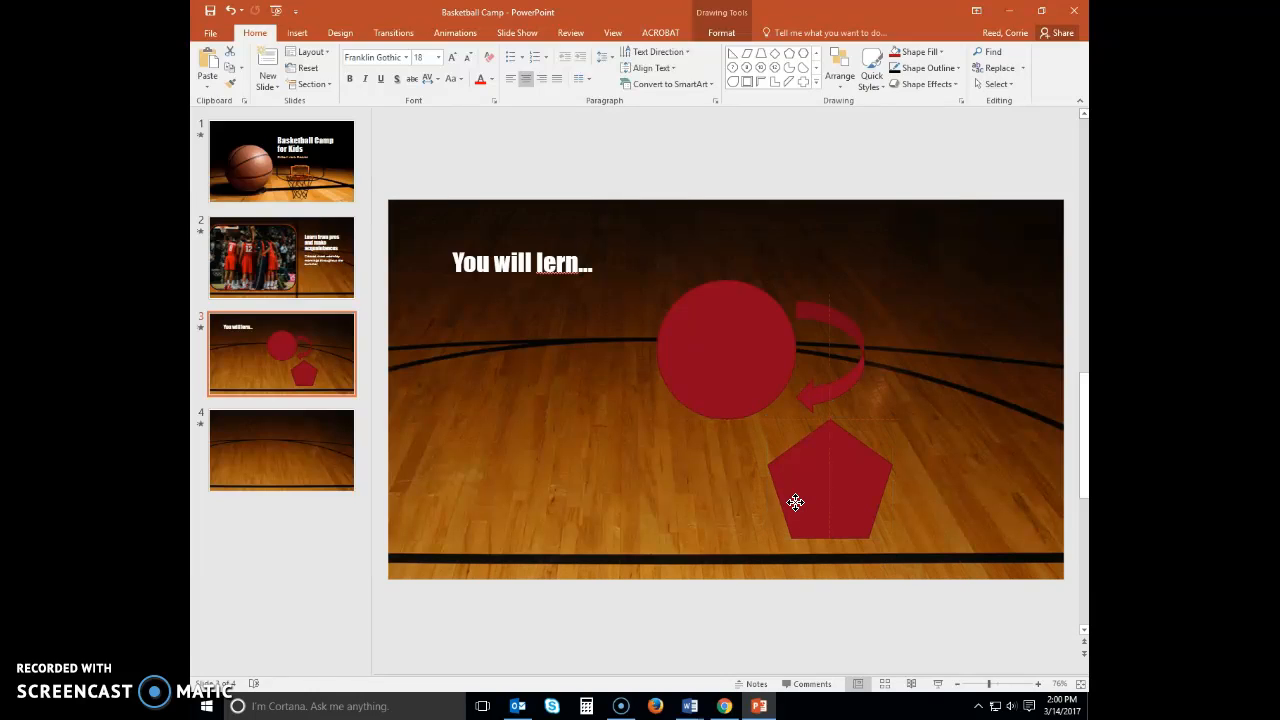
{"action": "left_click", "coordinate": [828, 480]}
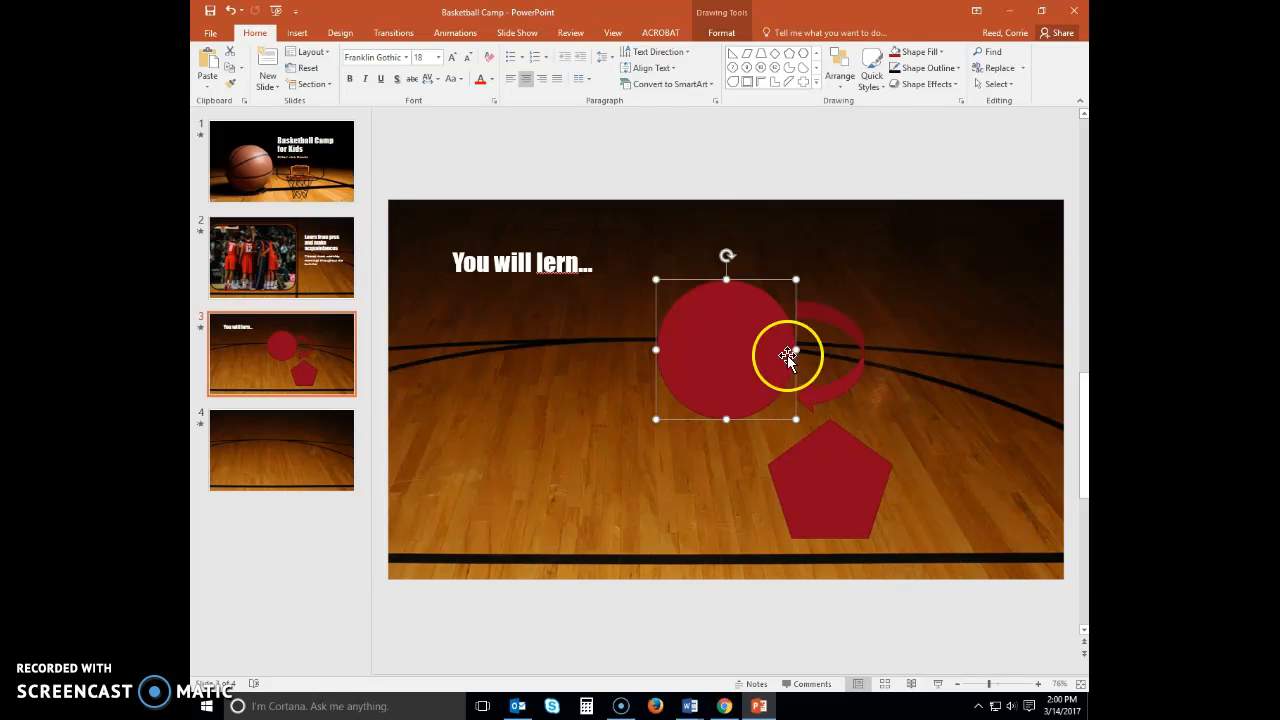
{"action": "mouse_move", "coordinate": [872, 76]}
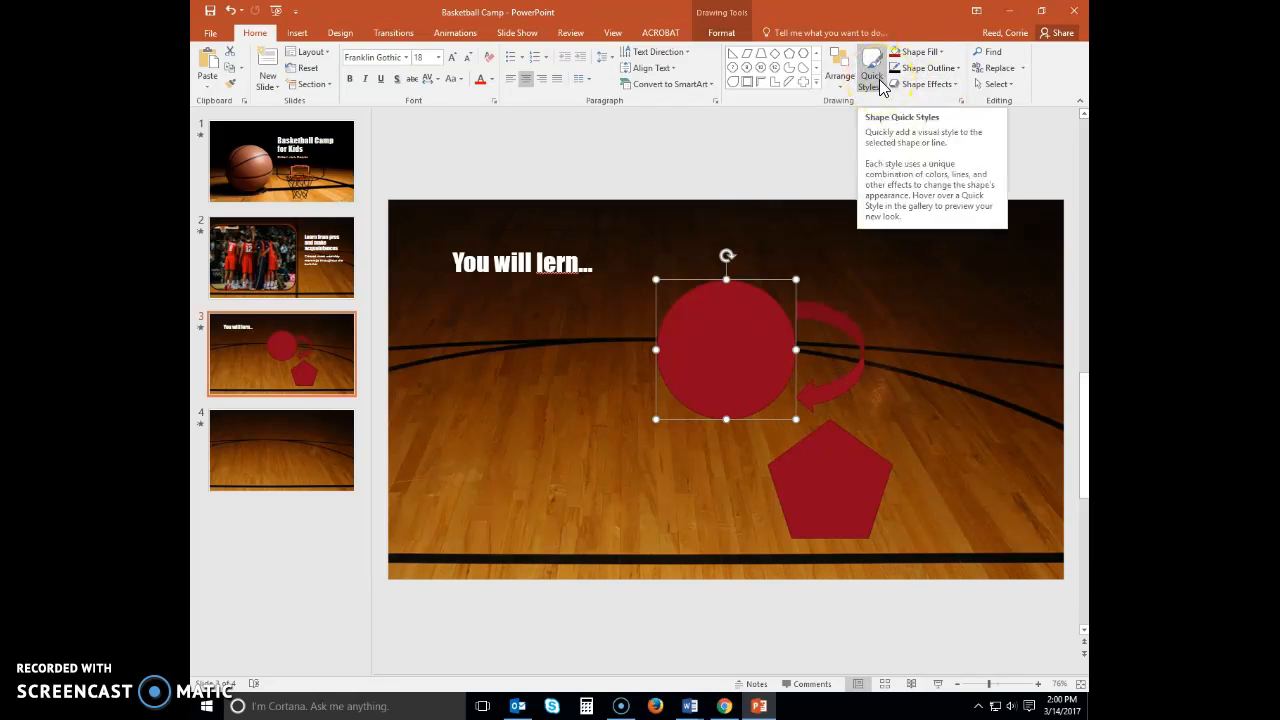
Restyle the circle with a black fill and thin white outline quick style
{"action": "left_click", "coordinate": [870, 76]}
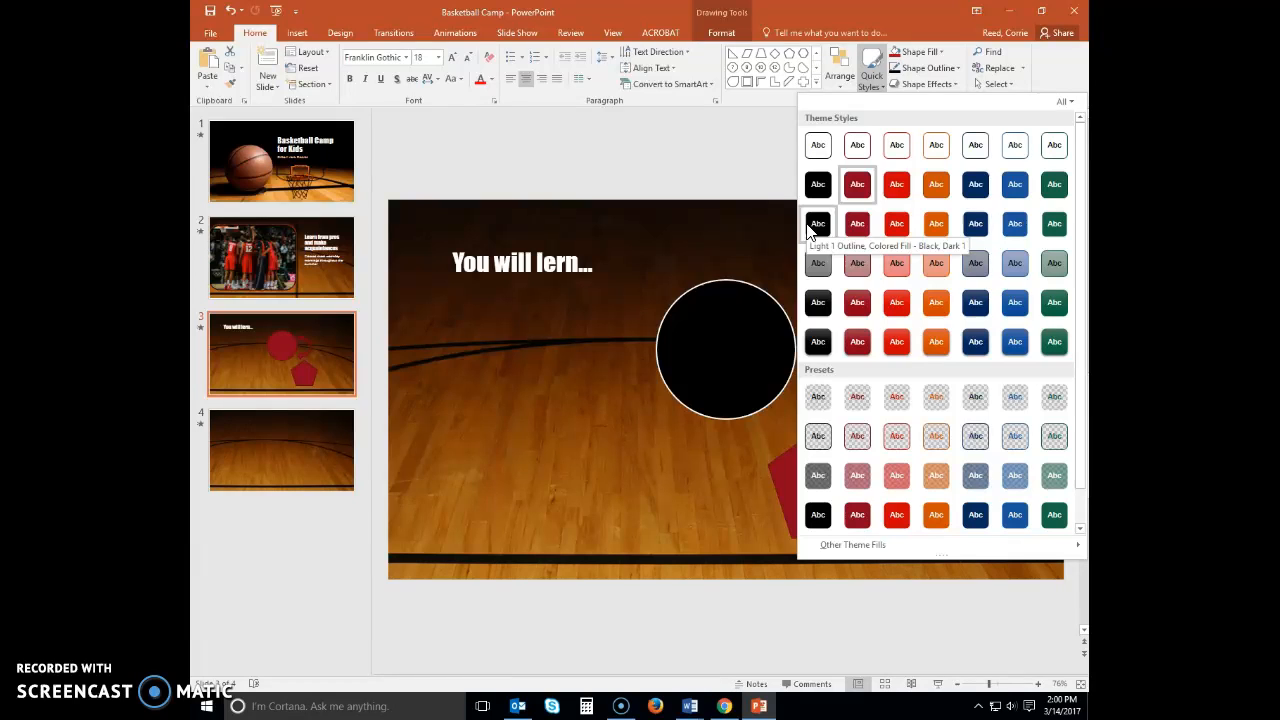
{"action": "left_click", "coordinate": [818, 224]}
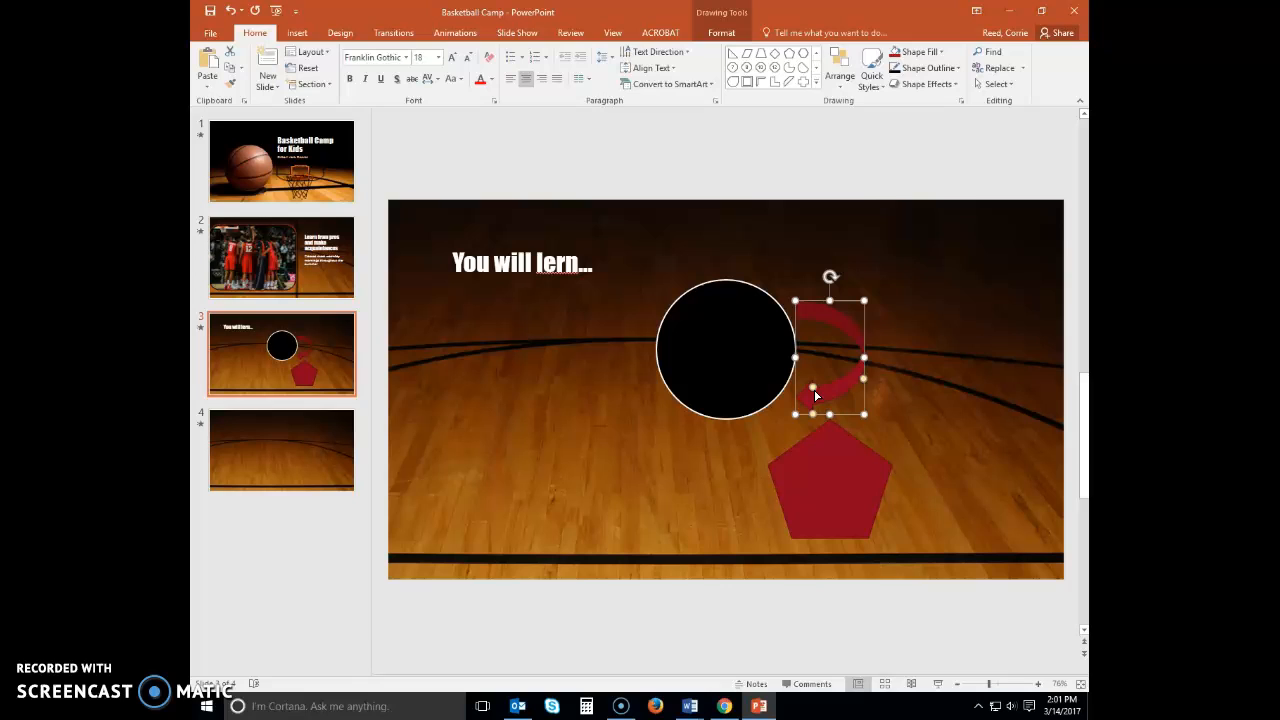
Restyle the curved arrow with the white Colored Outline quick style
{"action": "left_click", "coordinate": [872, 70]}
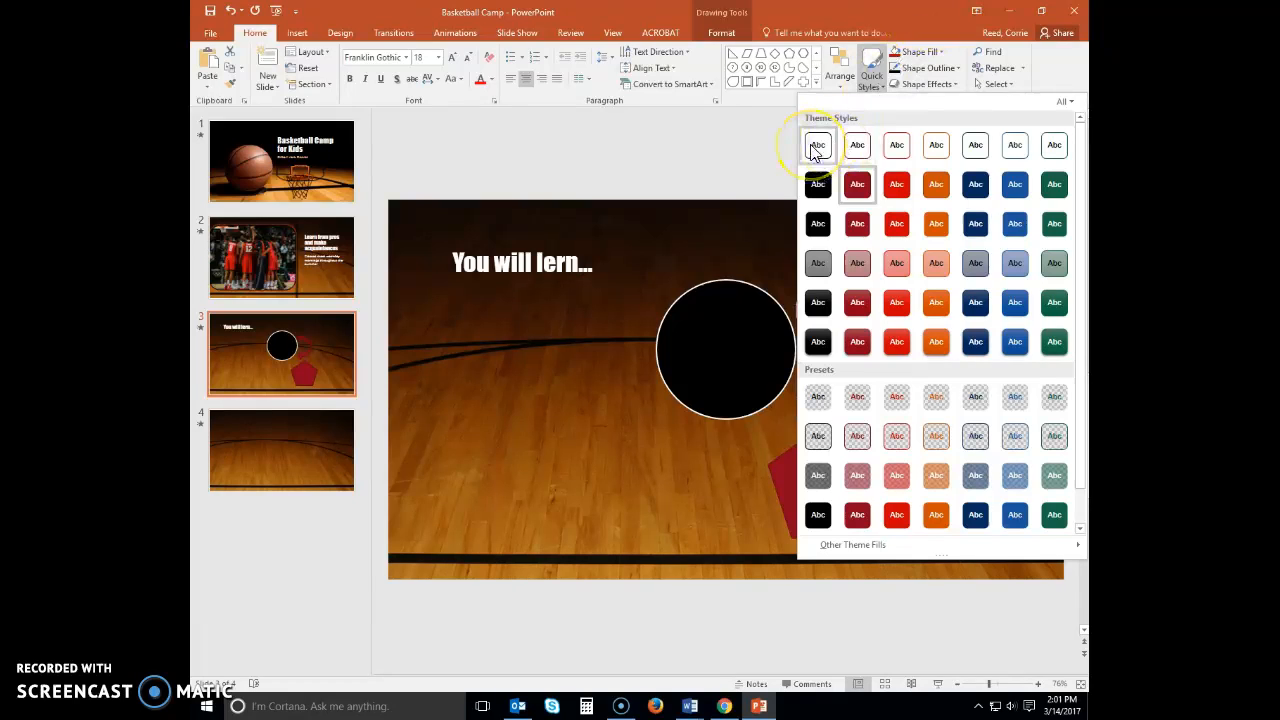
{"action": "mouse_move", "coordinate": [818, 144]}
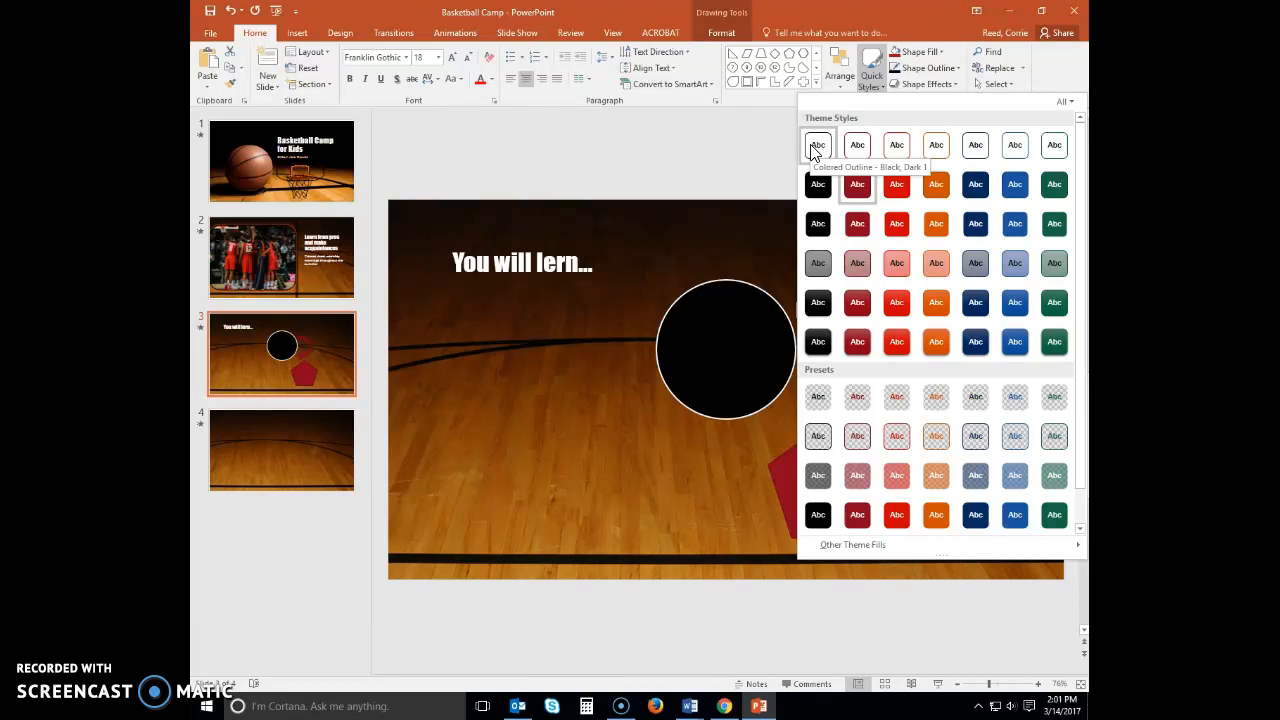
{"action": "left_click", "coordinate": [816, 152]}
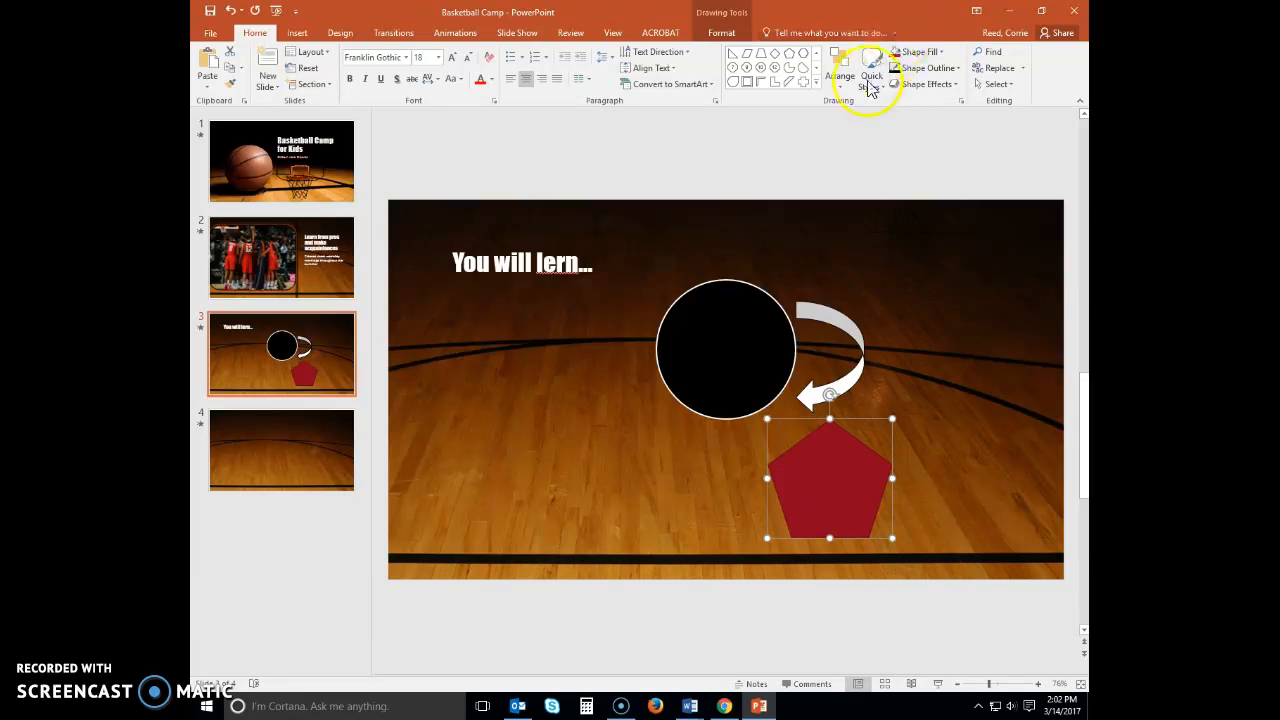
Bring up the quick styles for the pentagon to make it light grey
{"action": "left_click", "coordinate": [870, 70]}
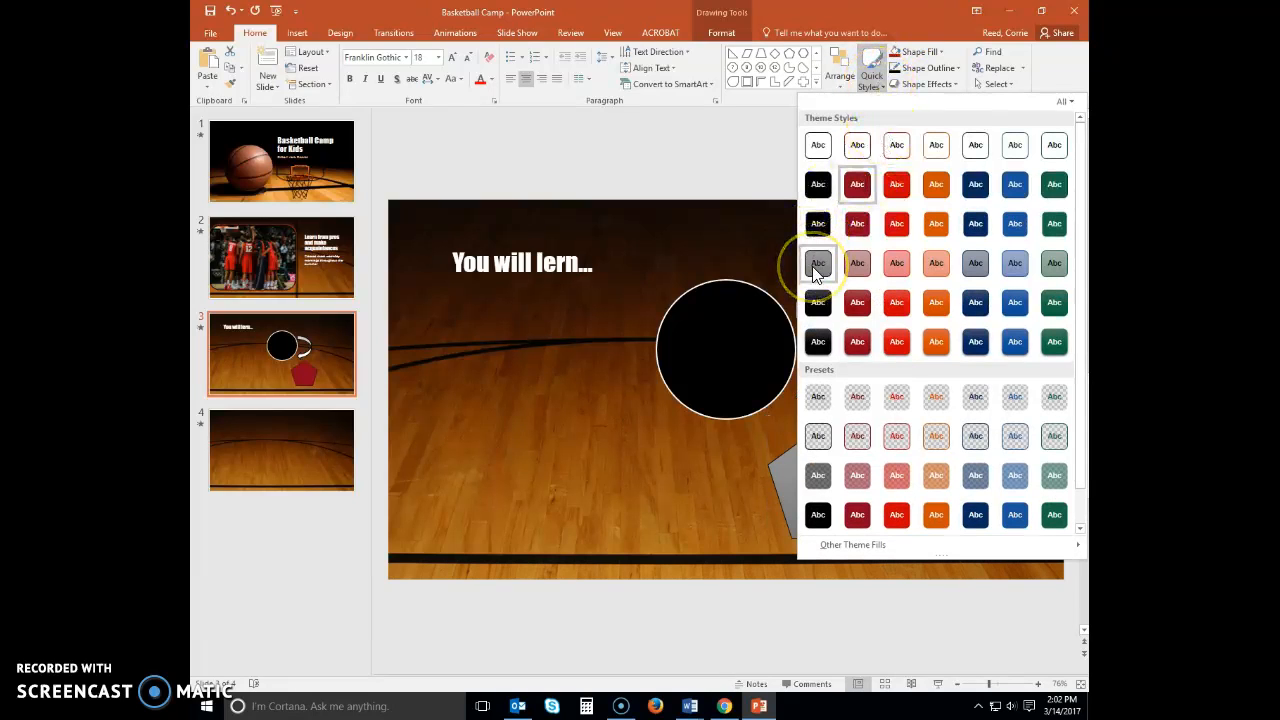
{"action": "mouse_move", "coordinate": [818, 264]}
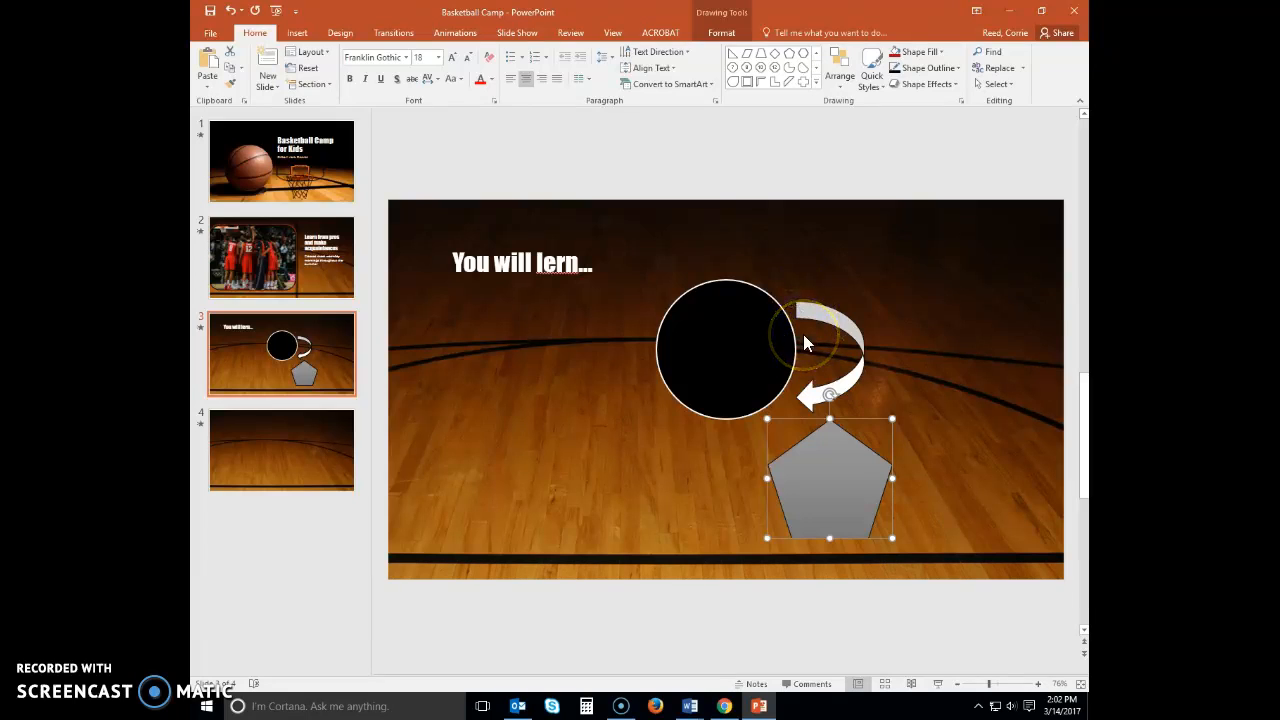
Label the pentagon 'Offensive moves'
{"action": "type", "text": "Offensive m"}
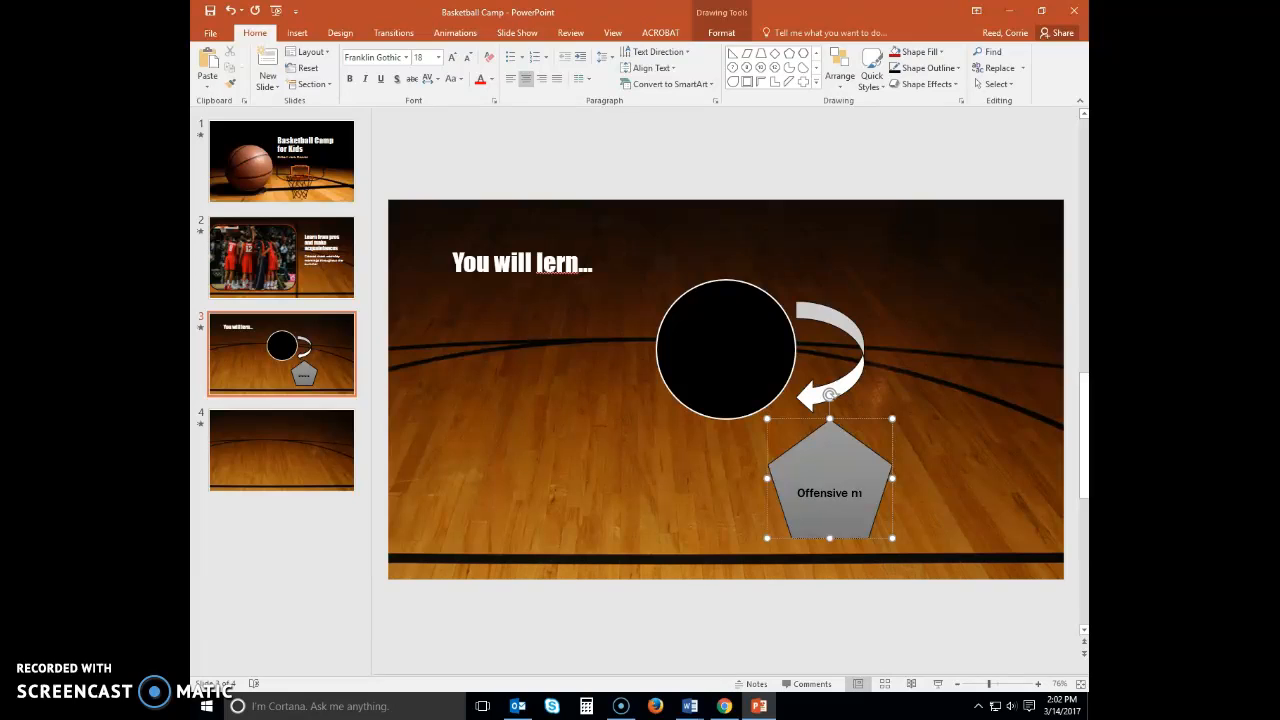
{"action": "type", "text": "oves"}
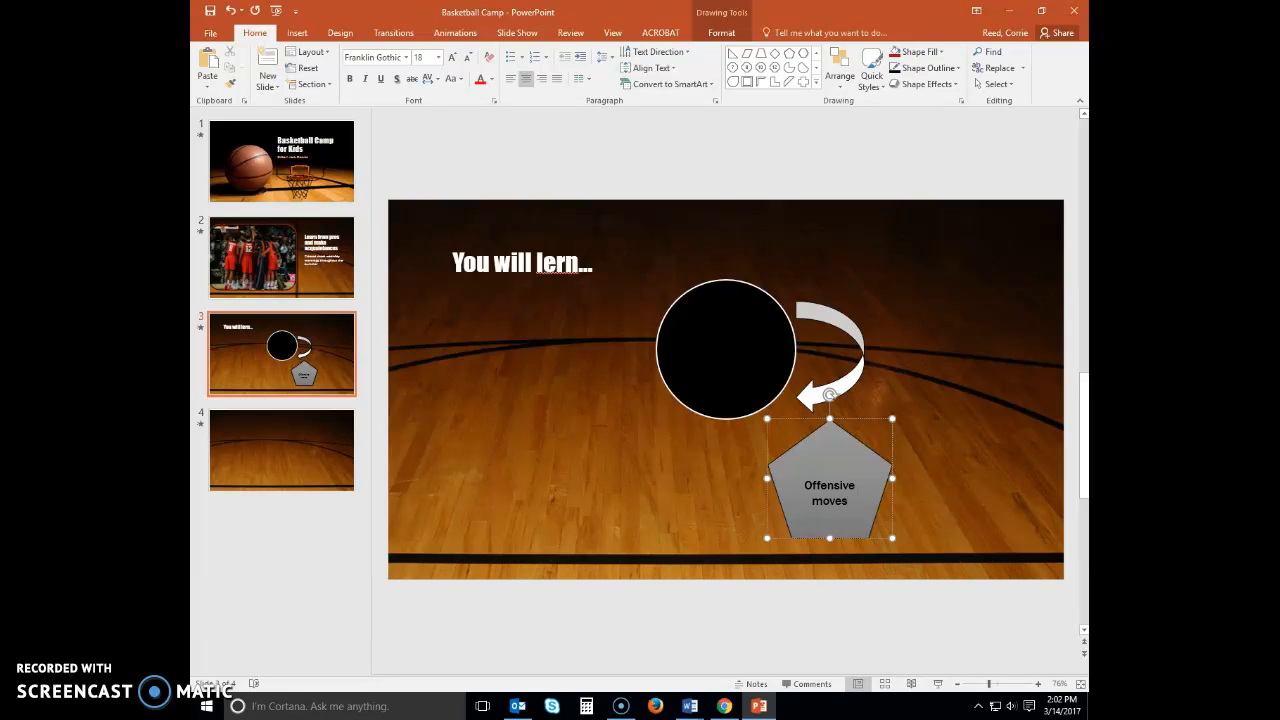
Label the black circle 'Ball handling skills'
{"action": "left_click", "coordinate": [726, 348]}
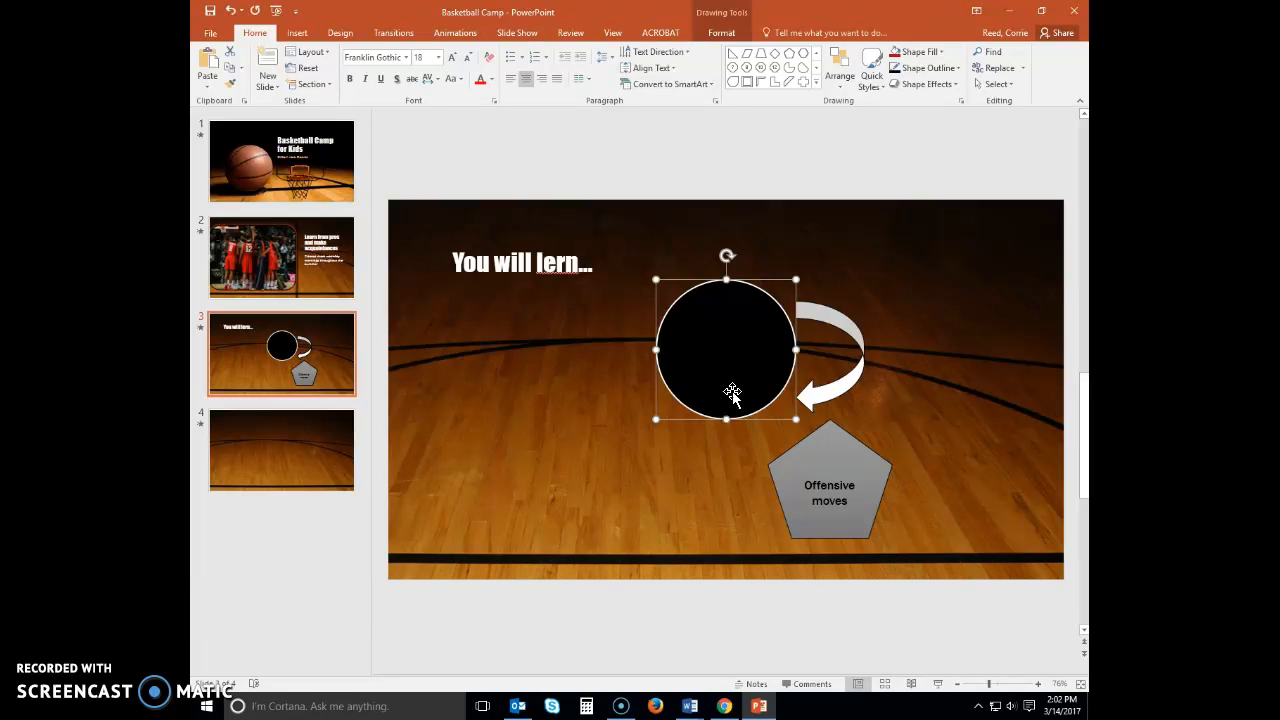
{"action": "type", "text": "Ball"}
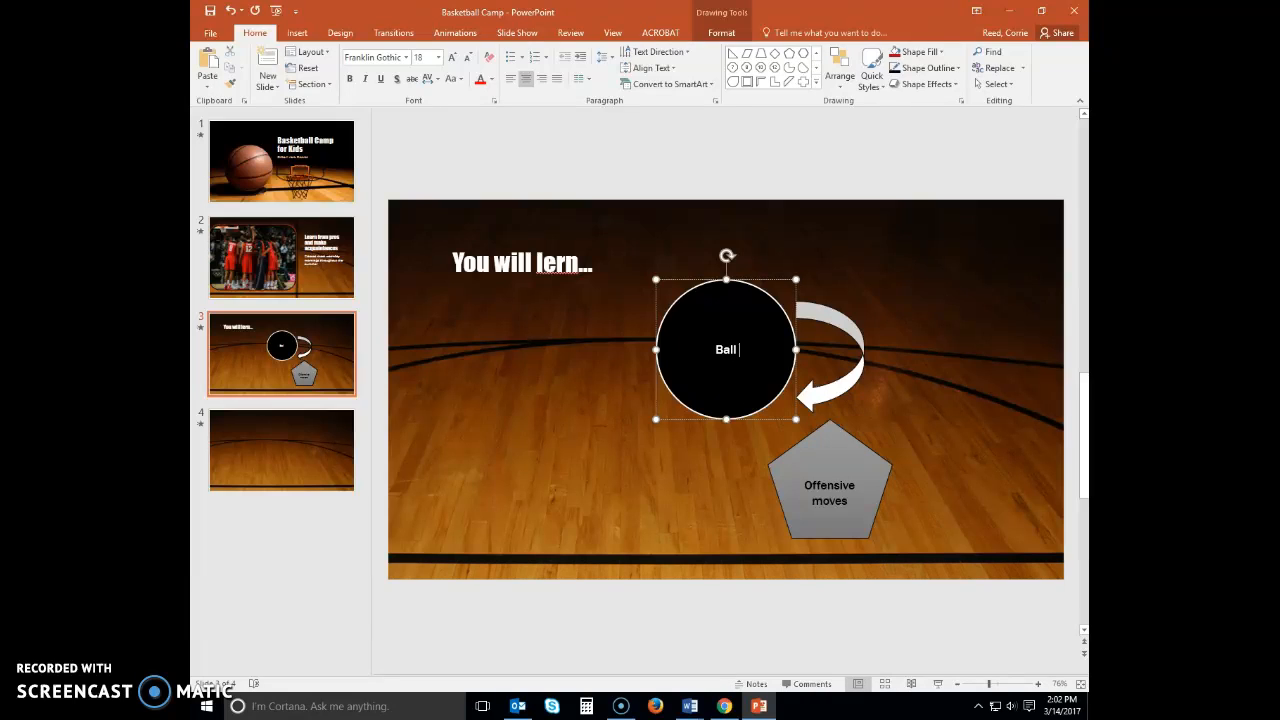
{"action": "type", "text": "handling"}
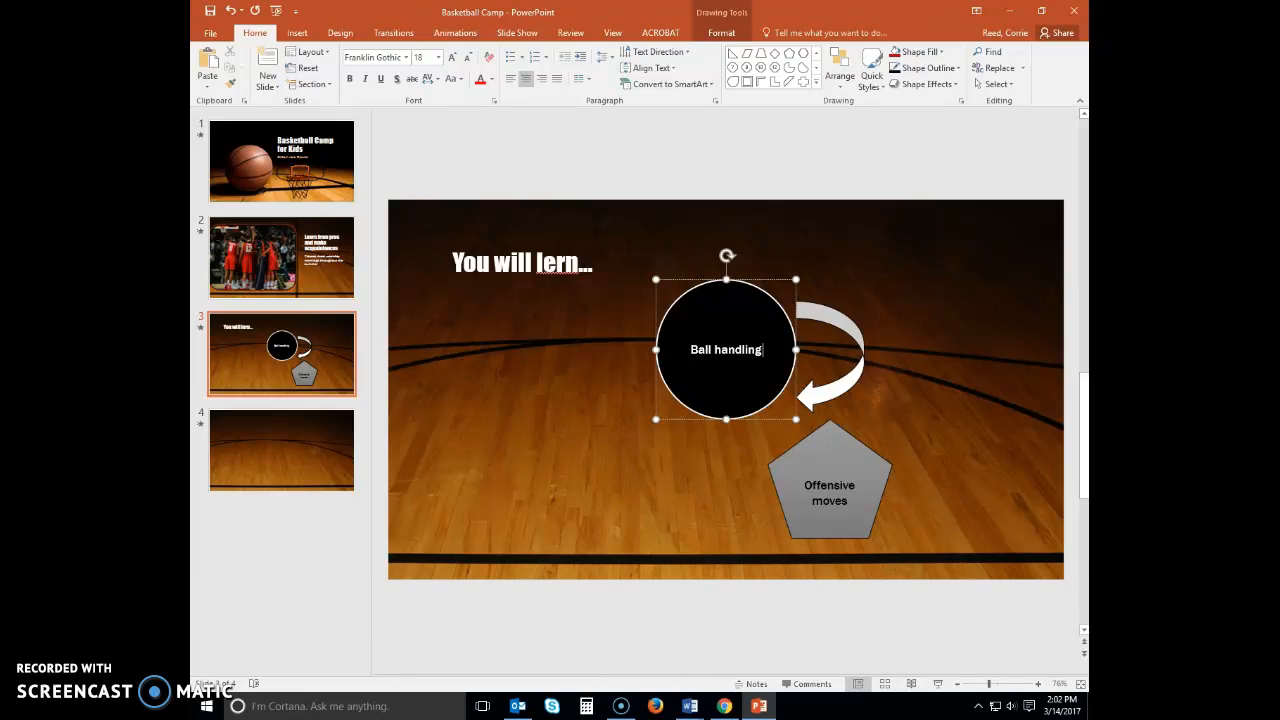
{"action": "type", "text": "skills"}
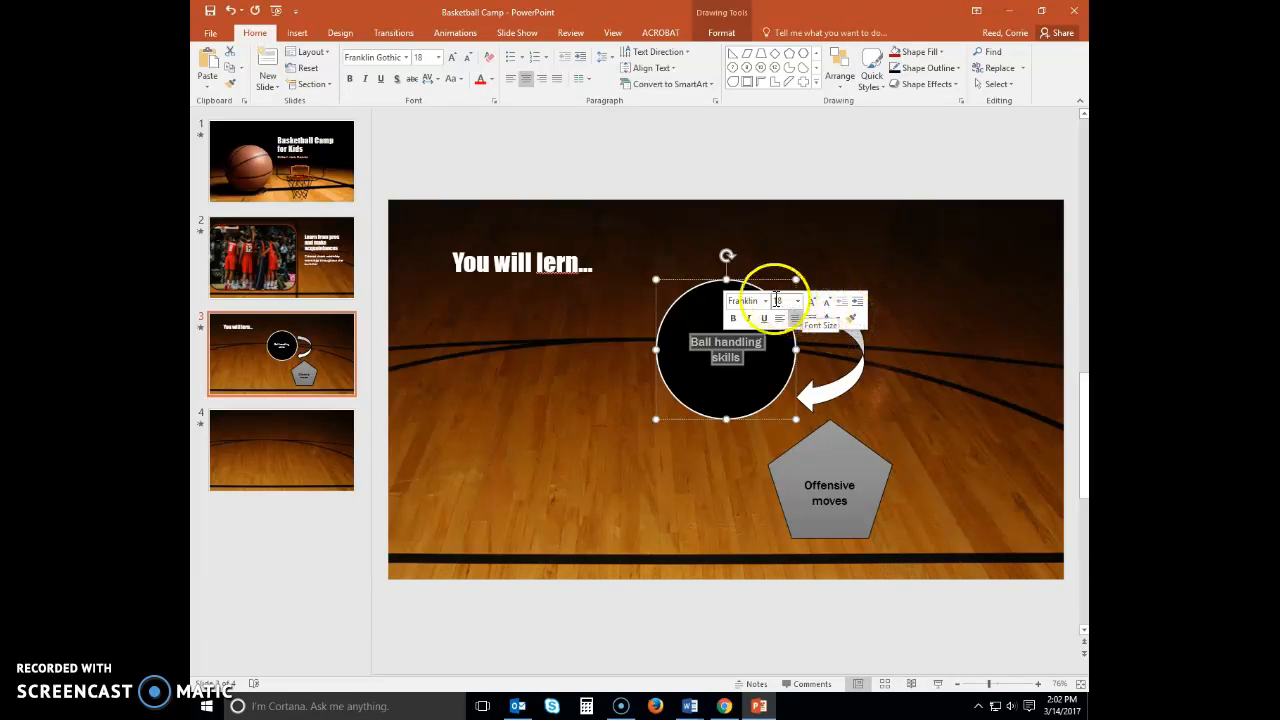
Set the circle's 'Ball handling skills' text in Century Schoolbook
{"action": "left_click", "coordinate": [764, 300]}
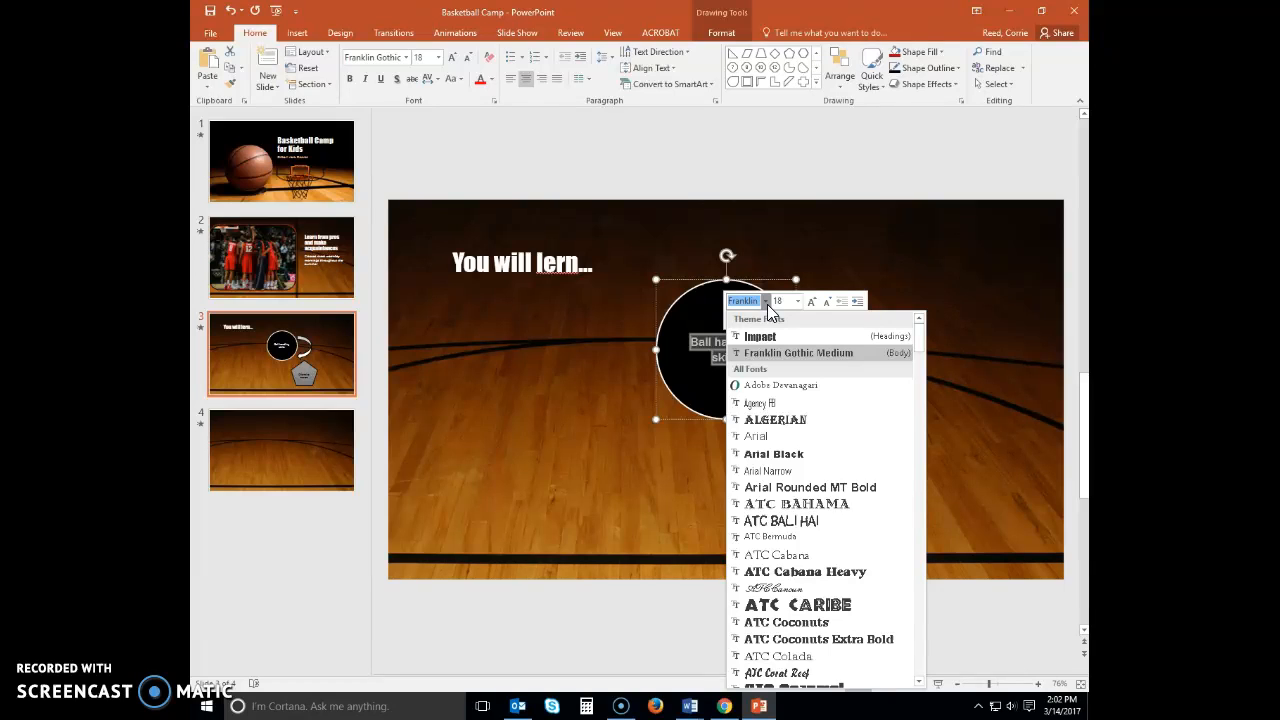
{"action": "mouse_move", "coordinate": [784, 472]}
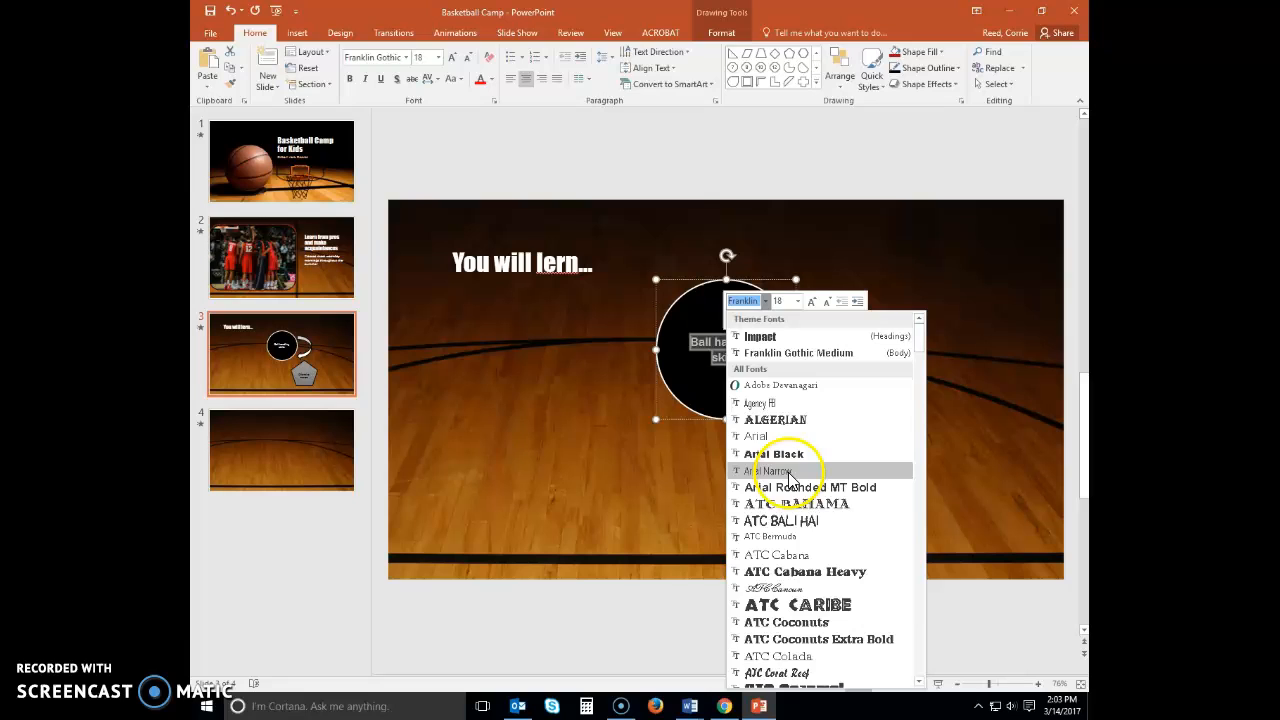
{"action": "scroll", "scroll_direction": "down", "scroll_amount": 3}
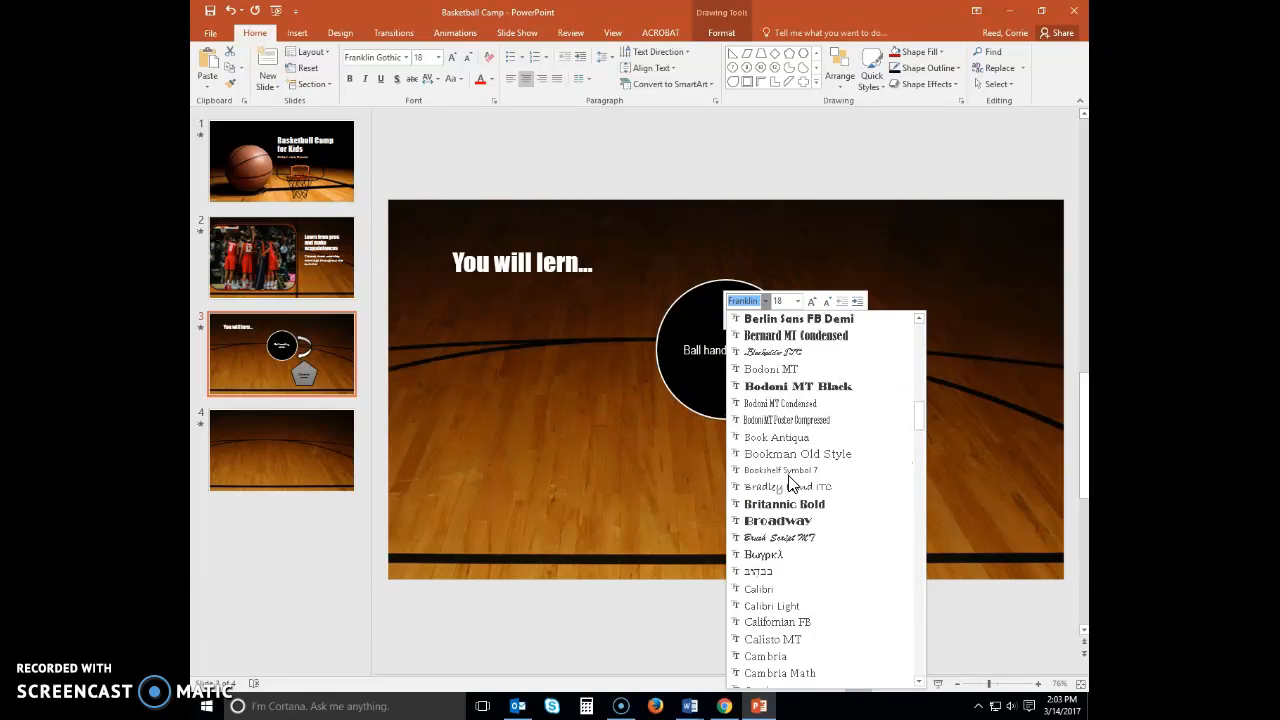
{"action": "scroll", "scroll_direction": "down", "scroll_amount": 3}
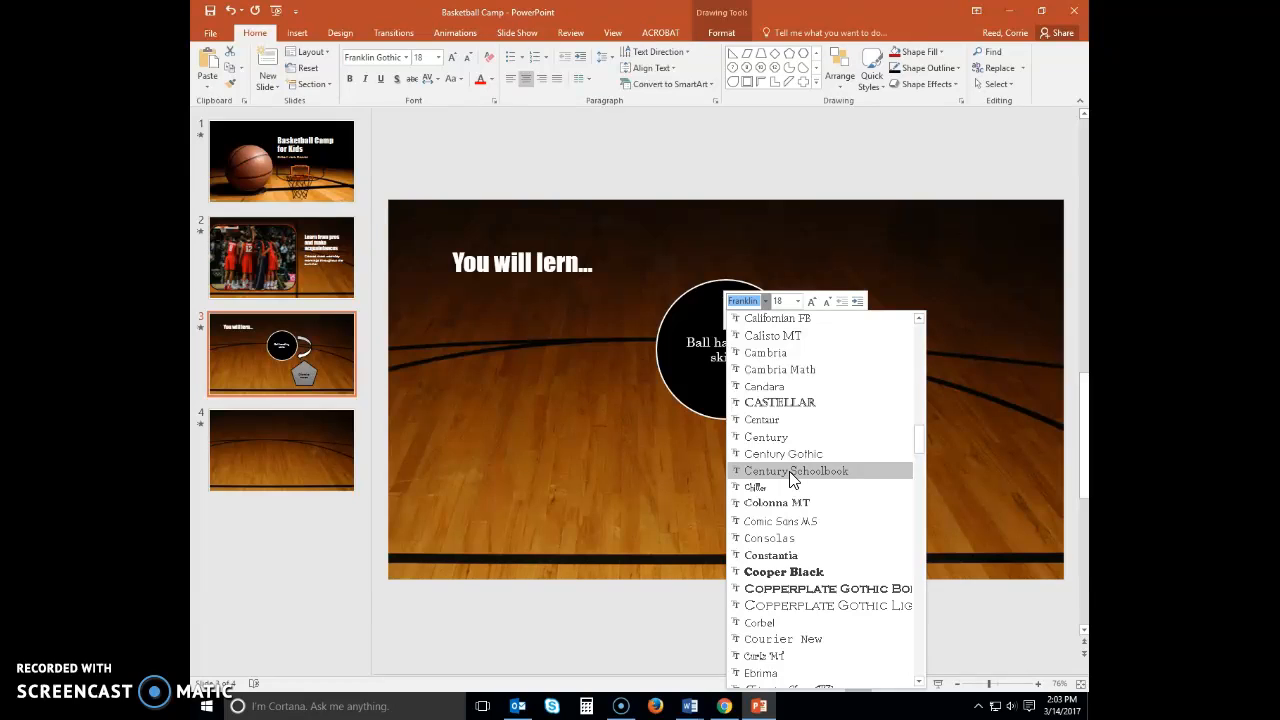
{"action": "left_click", "coordinate": [796, 470]}
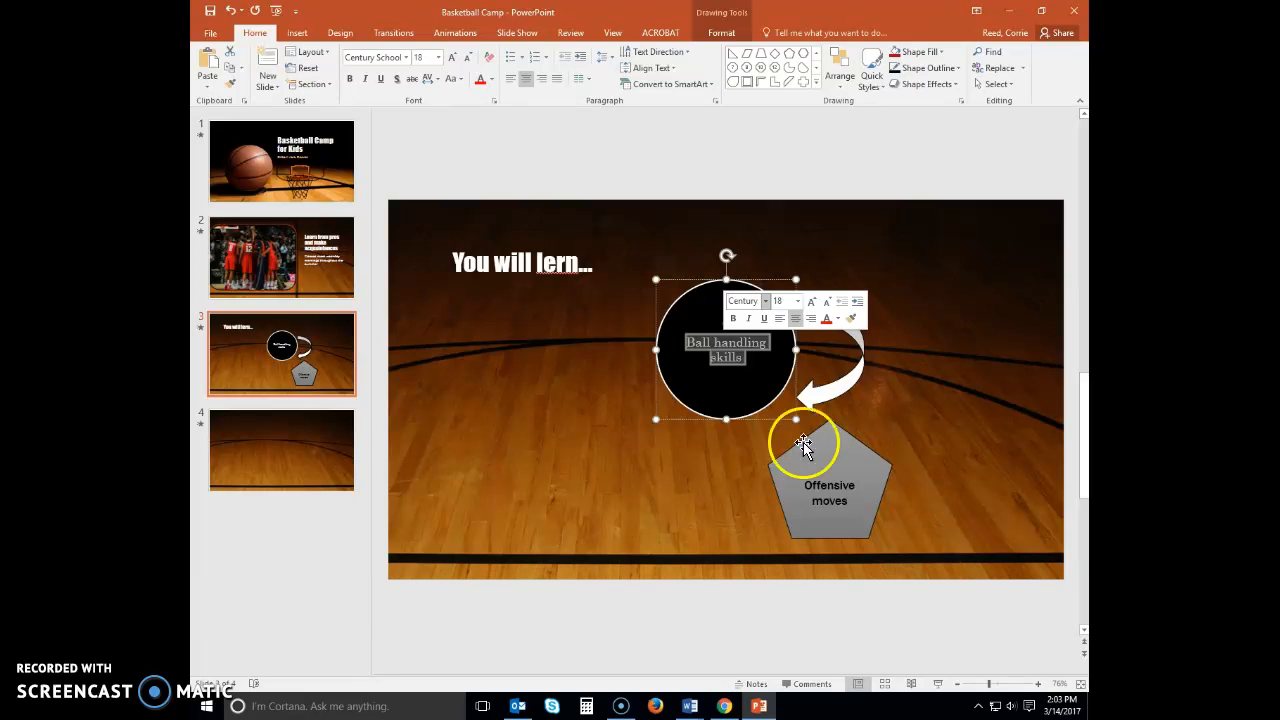
Make the circle text two sizes larger and colour it gold
{"action": "left_click", "coordinate": [812, 302]}
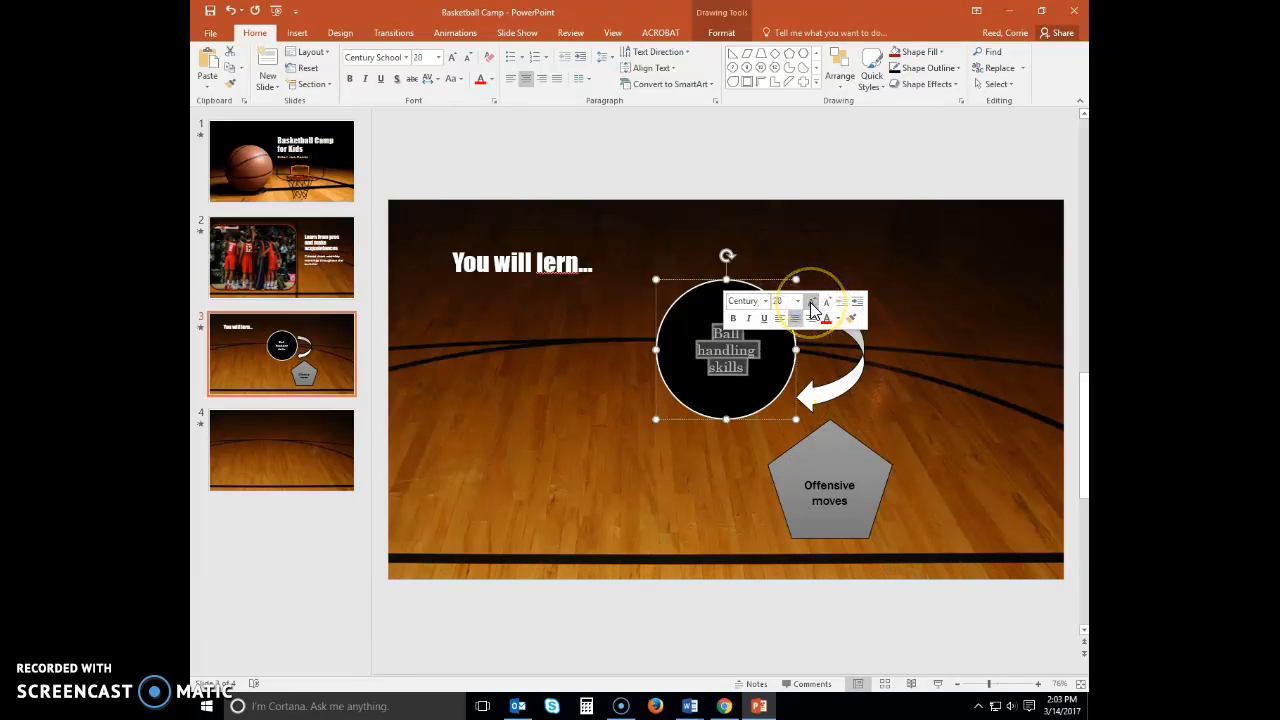
{"action": "left_click", "coordinate": [812, 302]}
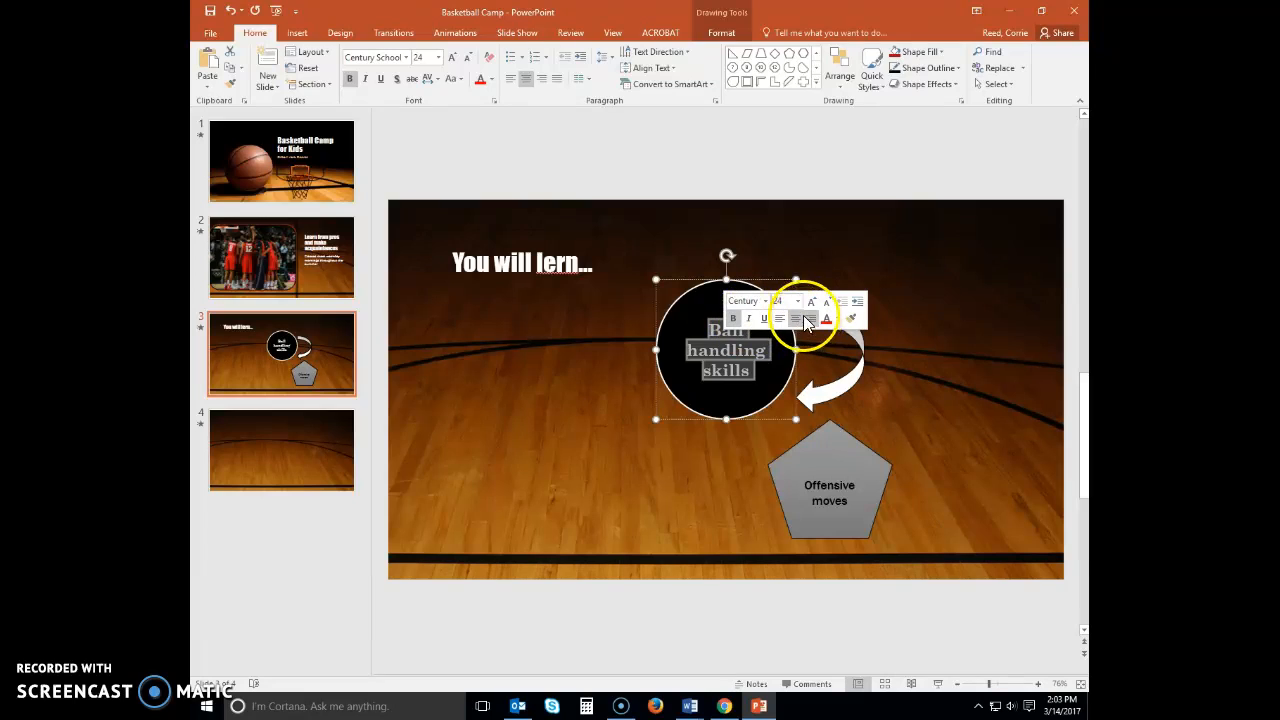
{"action": "left_click", "coordinate": [852, 318]}
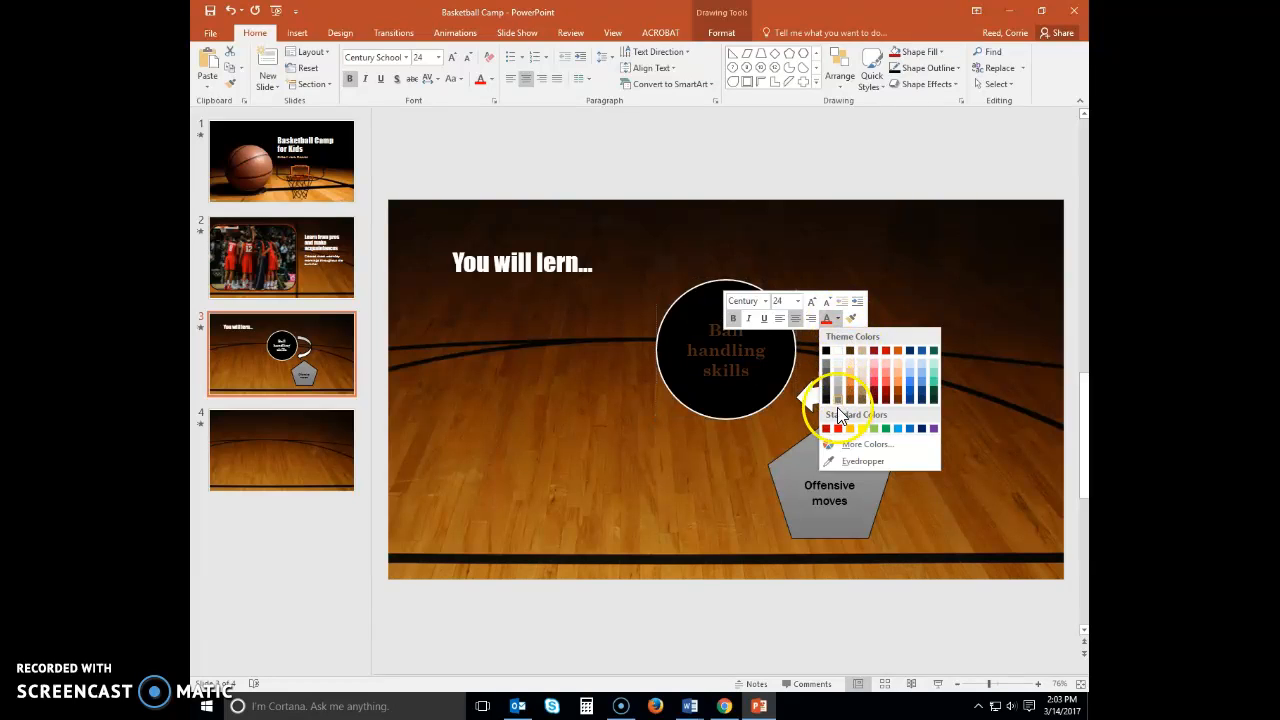
{"action": "left_click", "coordinate": [850, 428]}
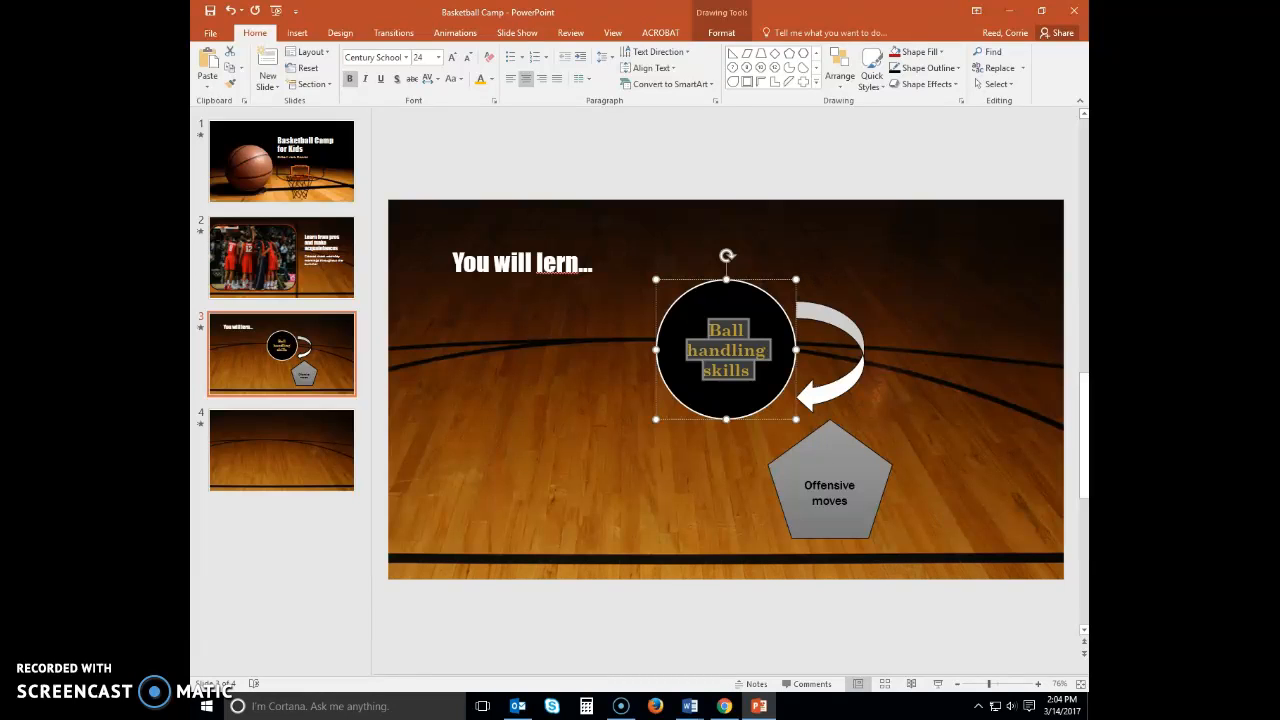
{"action": "mouse_move", "coordinate": [230, 84]}
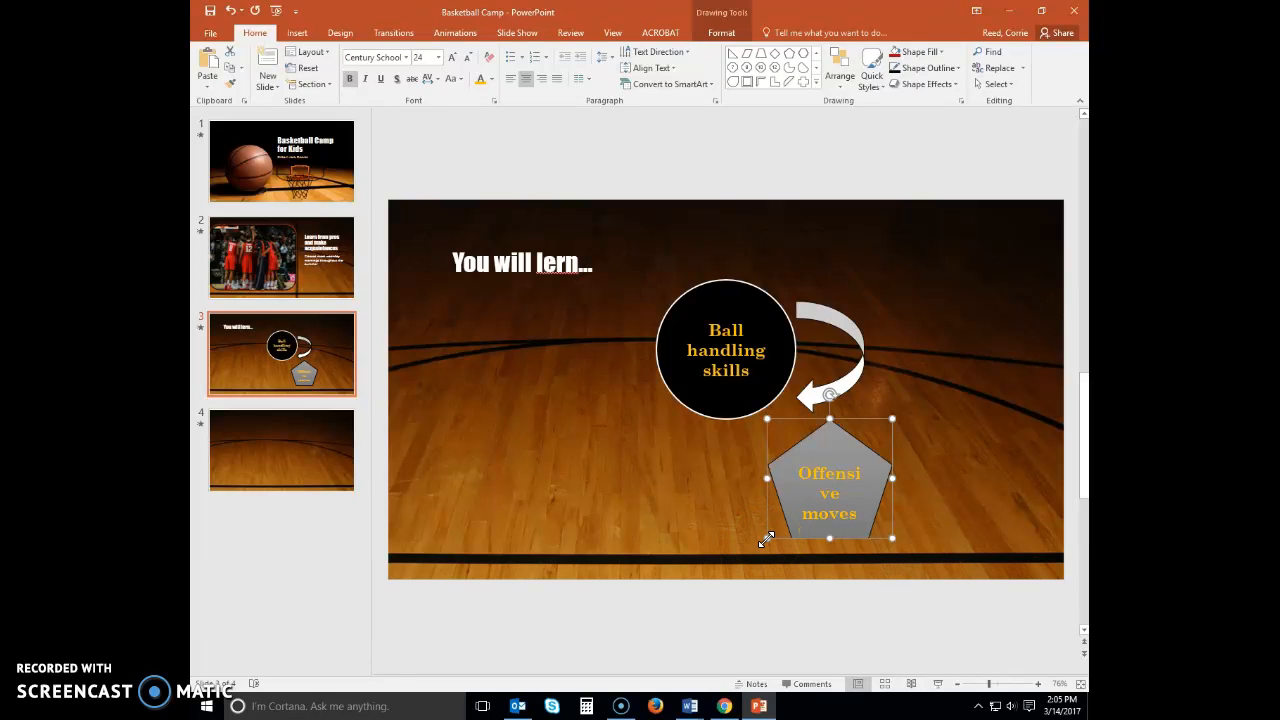
Enlarge the 'Offensive moves' pentagon so its text fits and duplicate it to the lower left
{"action": "left_click_drag", "start_coordinate": [768, 538], "coordinate": [752, 544]}
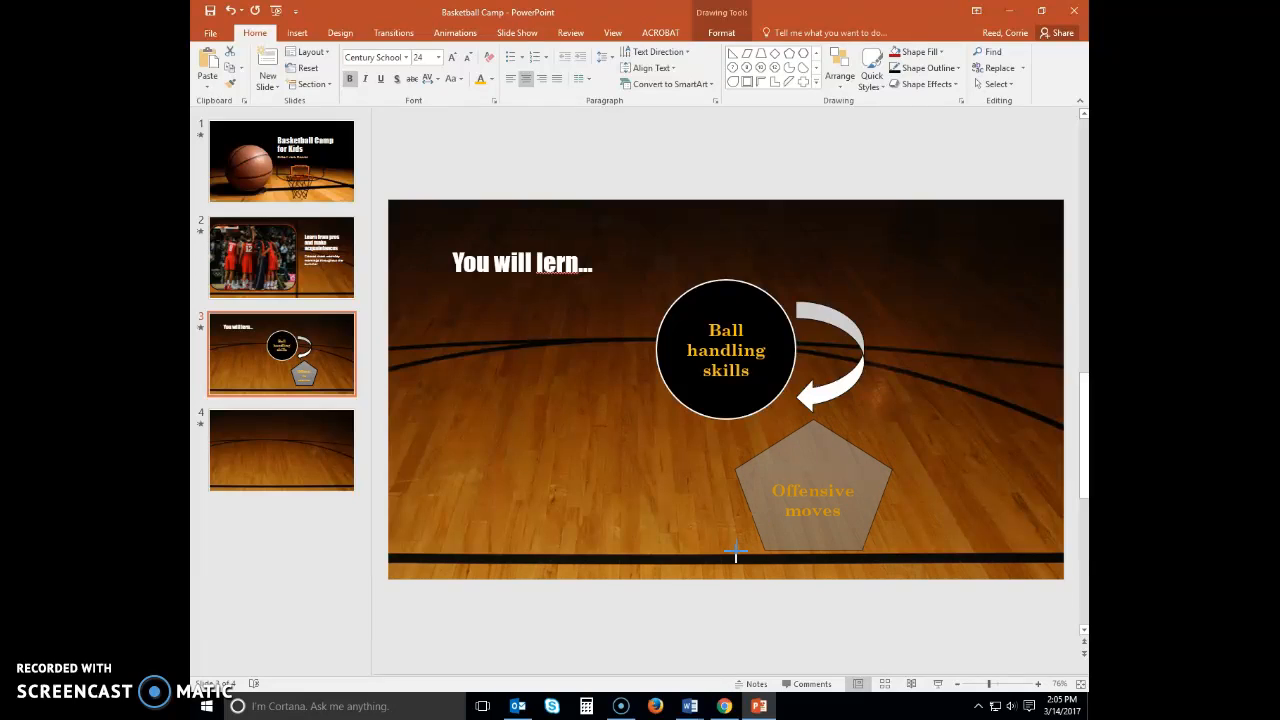
{"action": "left_click", "coordinate": [812, 490]}
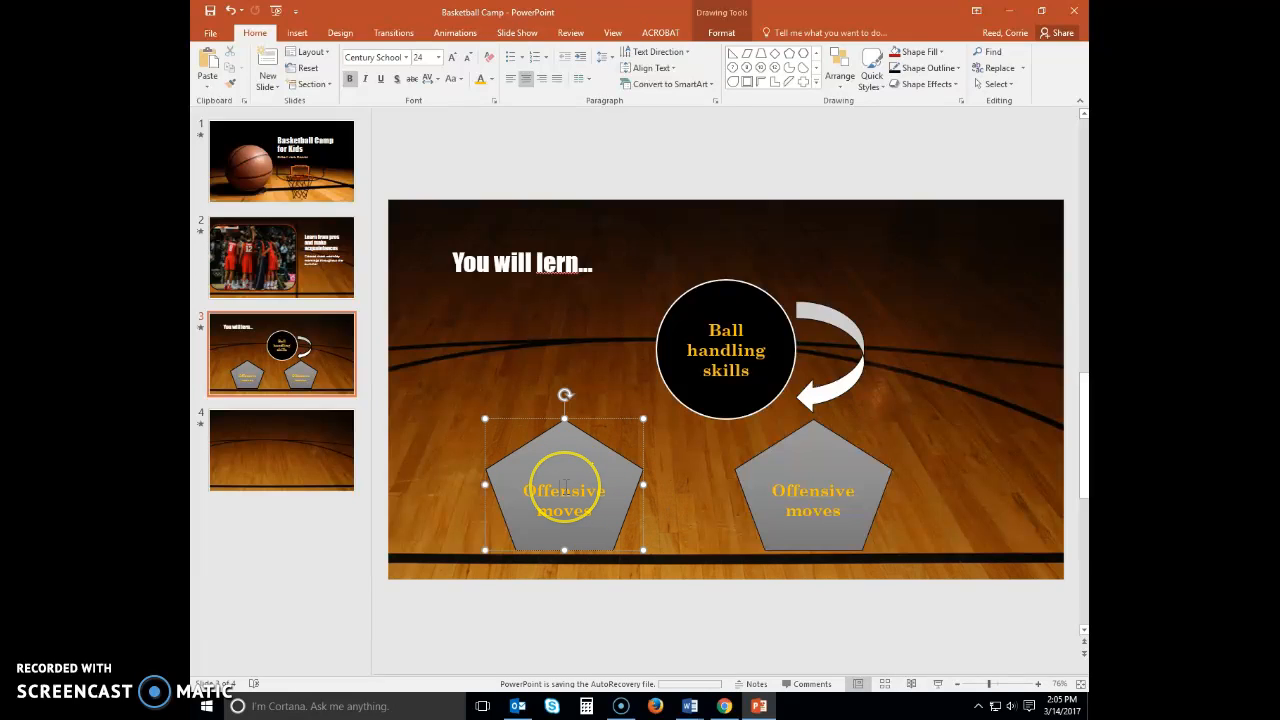
Retype the left pentagon's text as 'Defensive mindset' and select the curved arrow
{"action": "type", "text": "Defensive"}
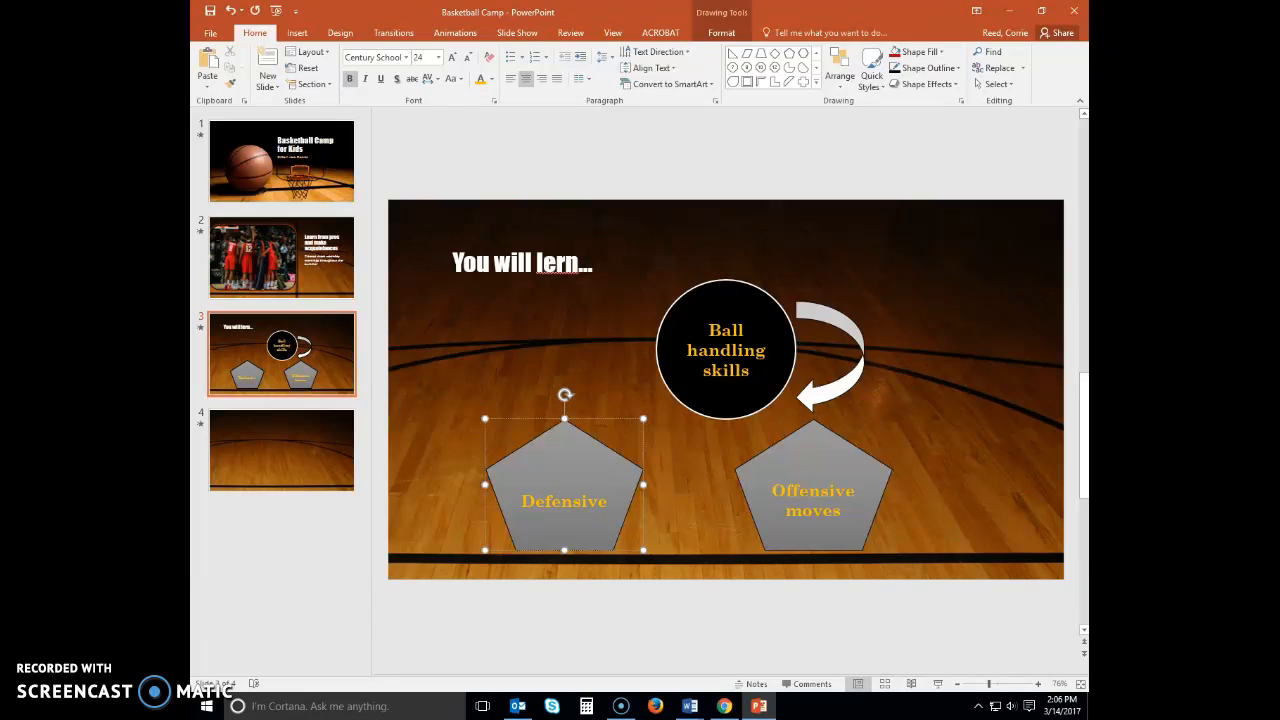
{"action": "type", "text": "mindset"}
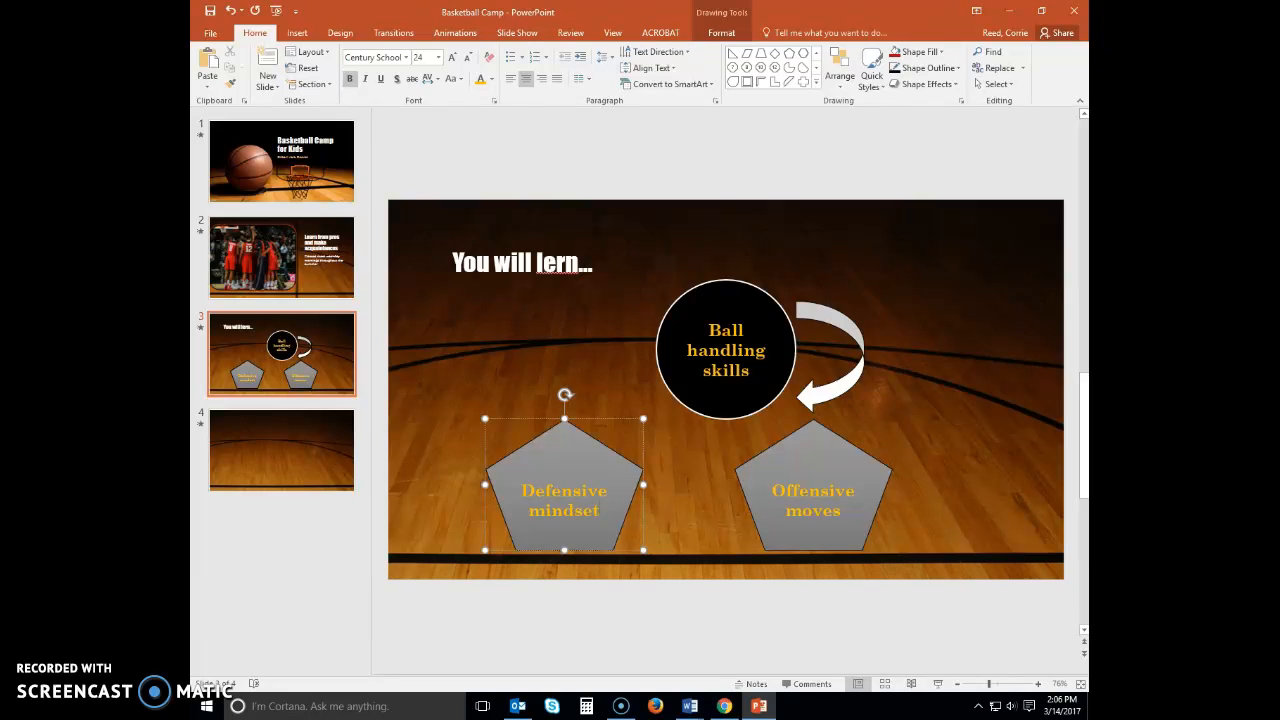
{"action": "left_click", "coordinate": [836, 388]}
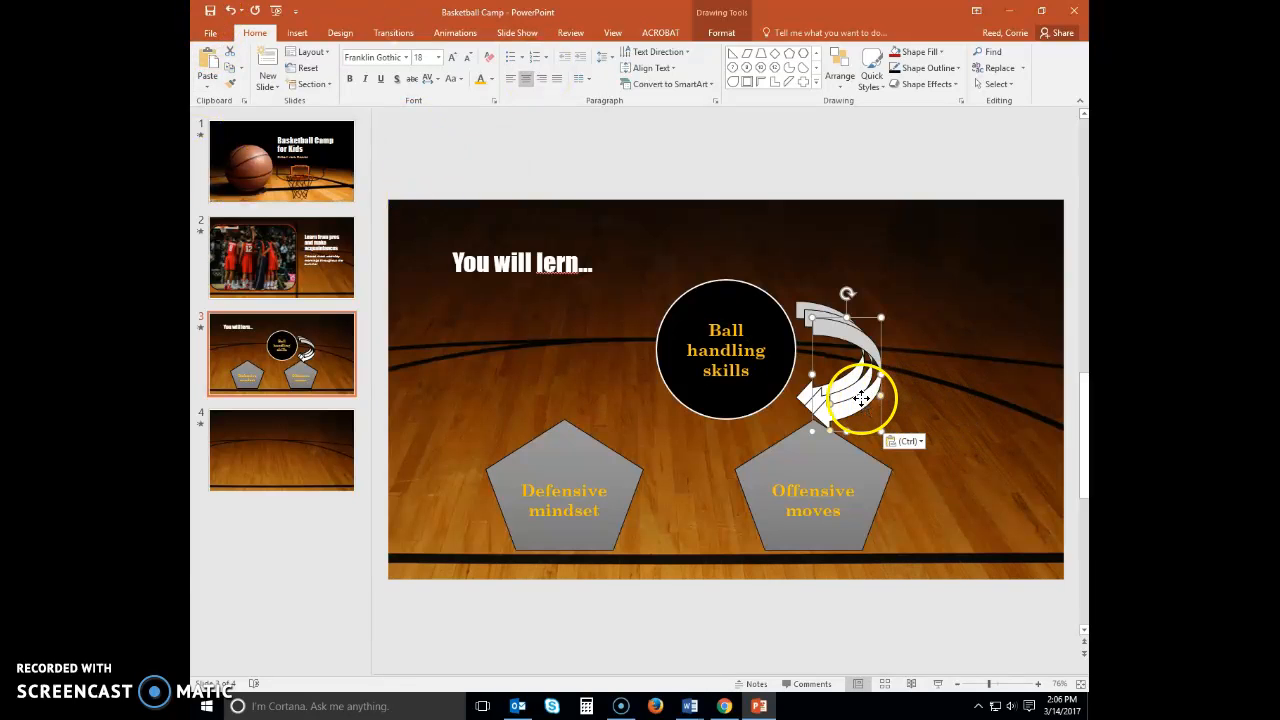
Copy the curved arrow and position copies linking 'Offensive moves', 'Defensive mindset' and the circle
{"action": "left_click_drag", "start_coordinate": [860, 396], "coordinate": [700, 520]}
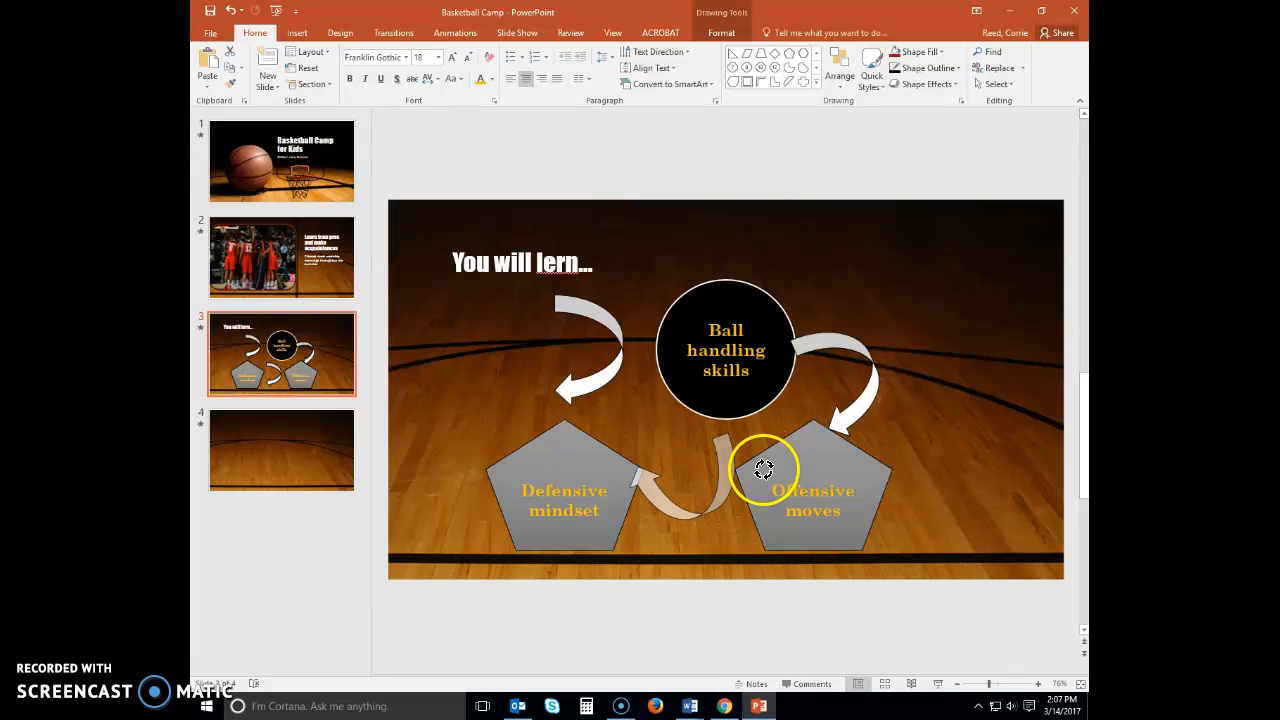
{"action": "left_click_drag", "start_coordinate": [764, 470], "coordinate": [770, 490]}
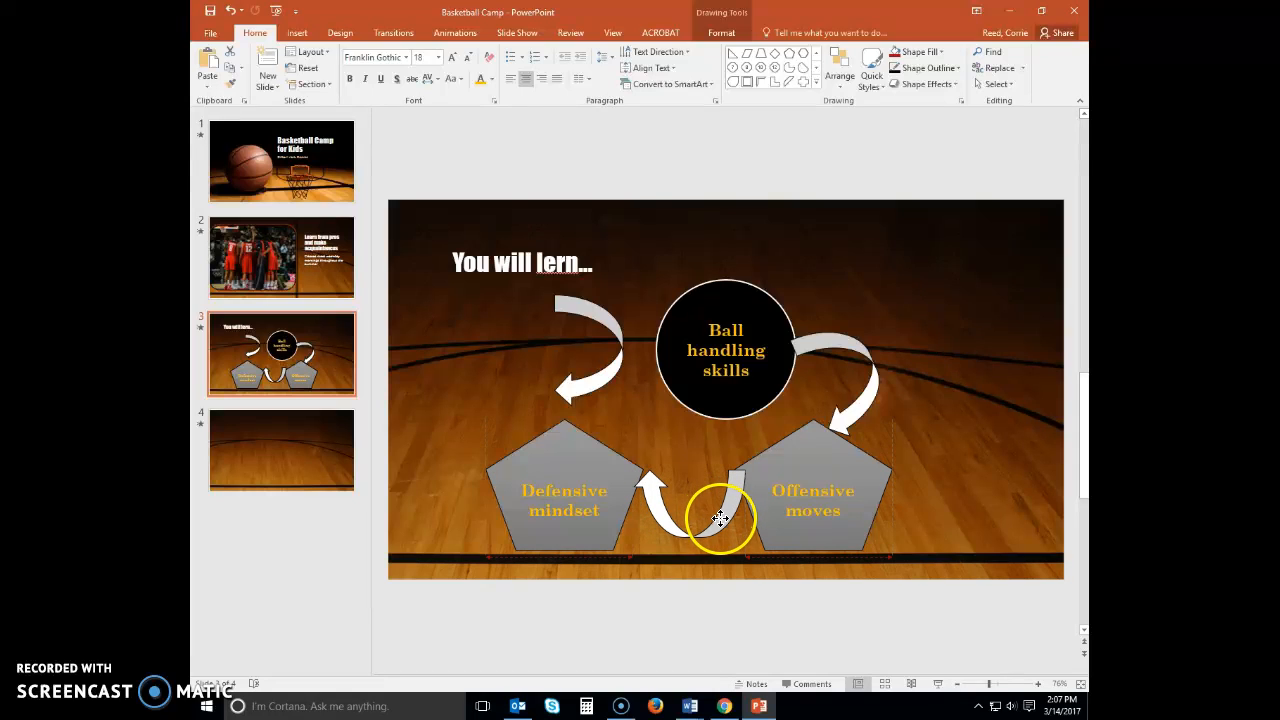
{"action": "left_click_drag", "start_coordinate": [720, 520], "coordinate": [660, 470]}
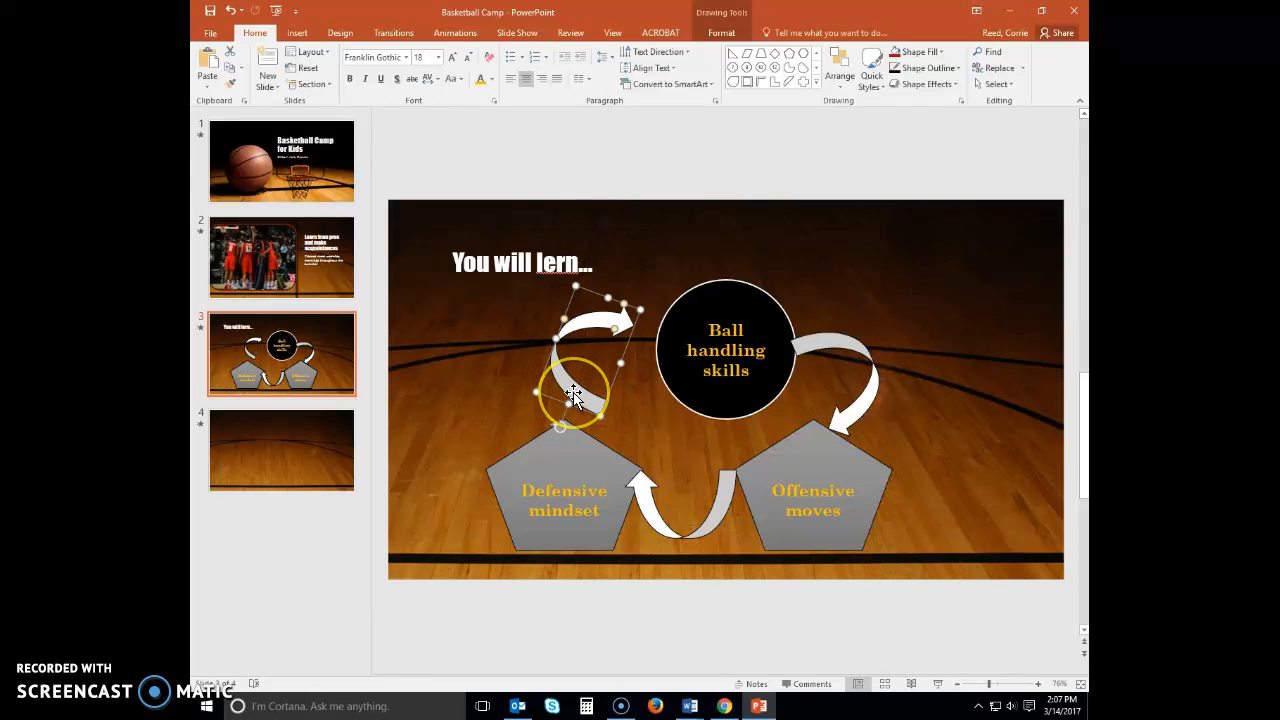
{"action": "left_click_drag", "start_coordinate": [576, 392], "coordinate": [588, 404]}
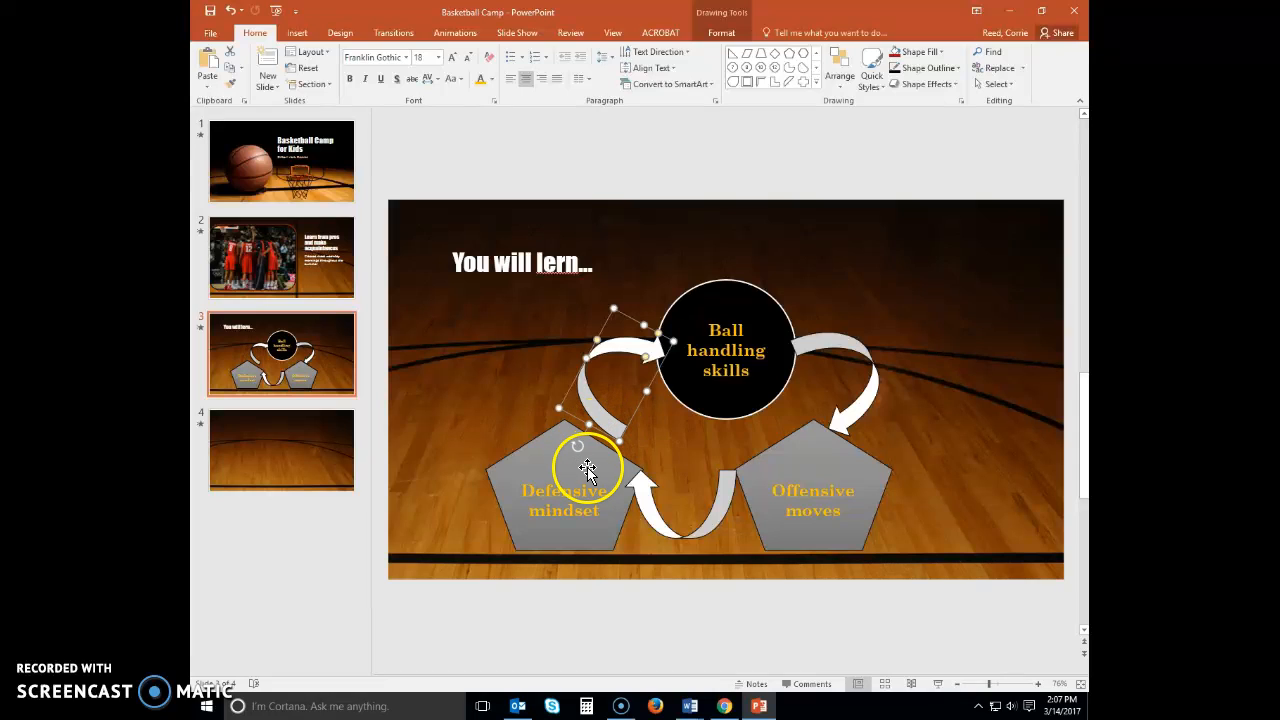
Bring the arrow leading to 'Offensive moves' to the front via Arrange
{"action": "left_click", "coordinate": [784, 468]}
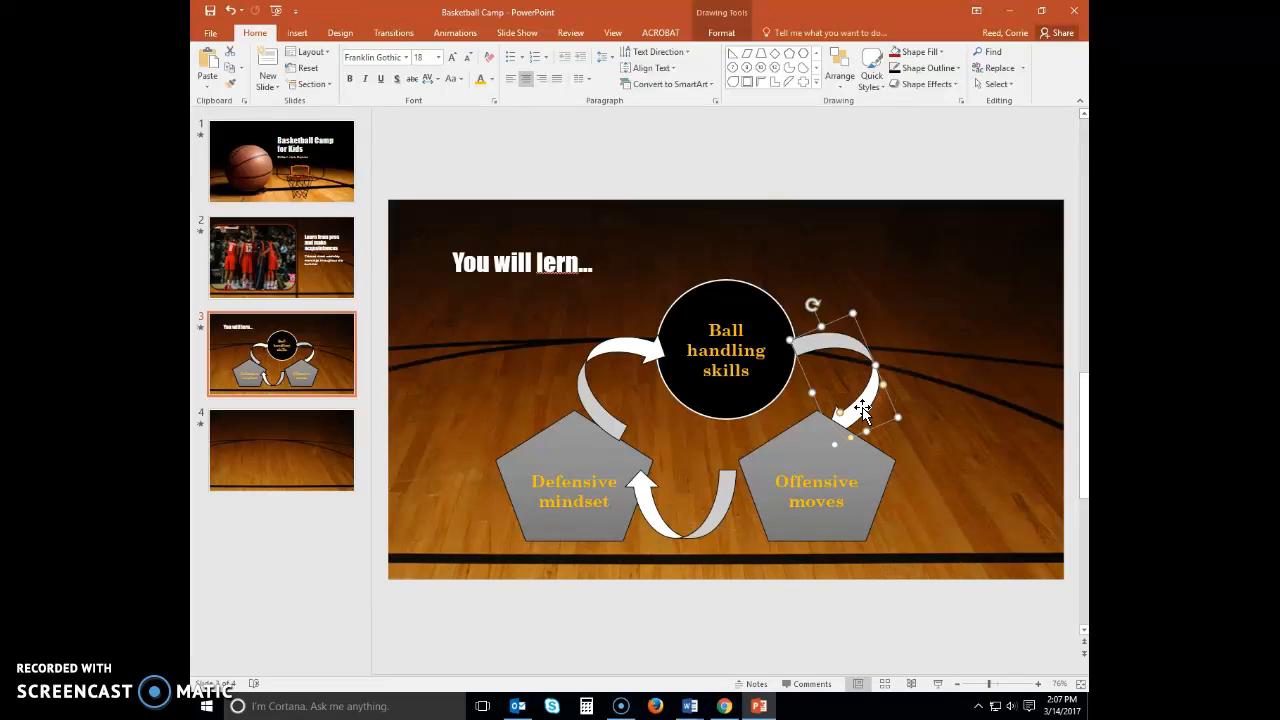
{"action": "mouse_move", "coordinate": [836, 448]}
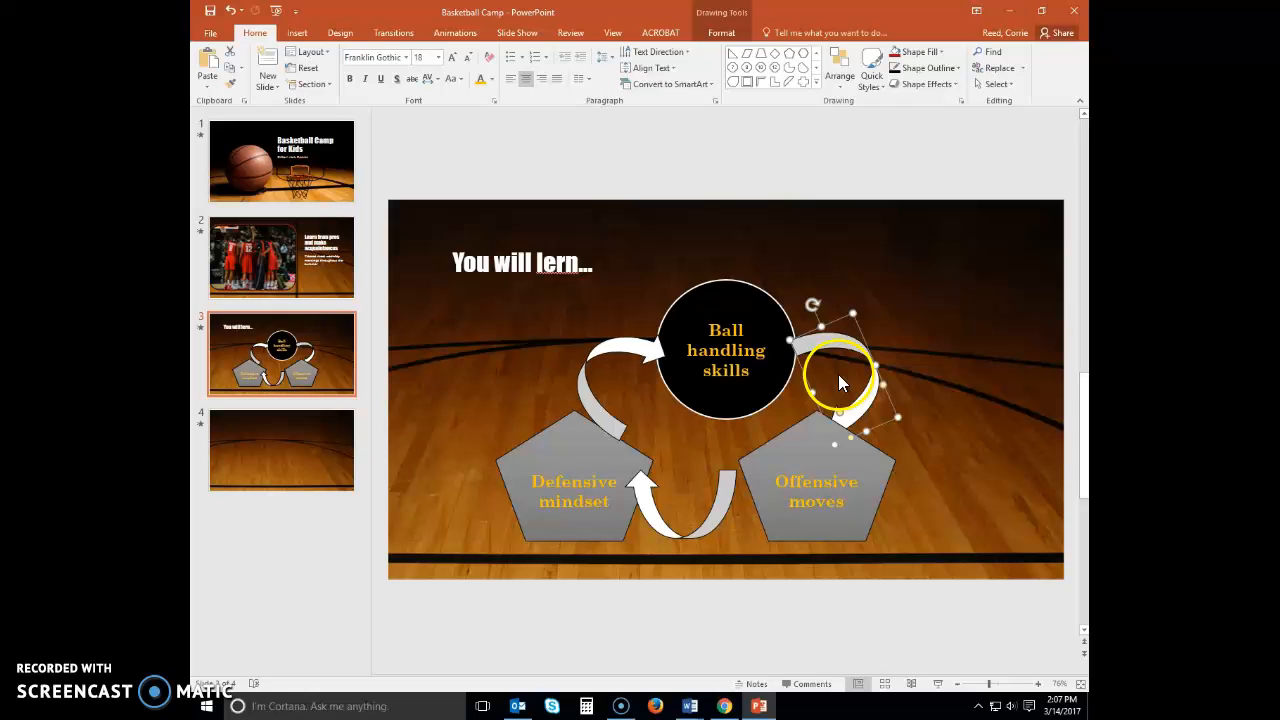
{"action": "left_click", "coordinate": [840, 64]}
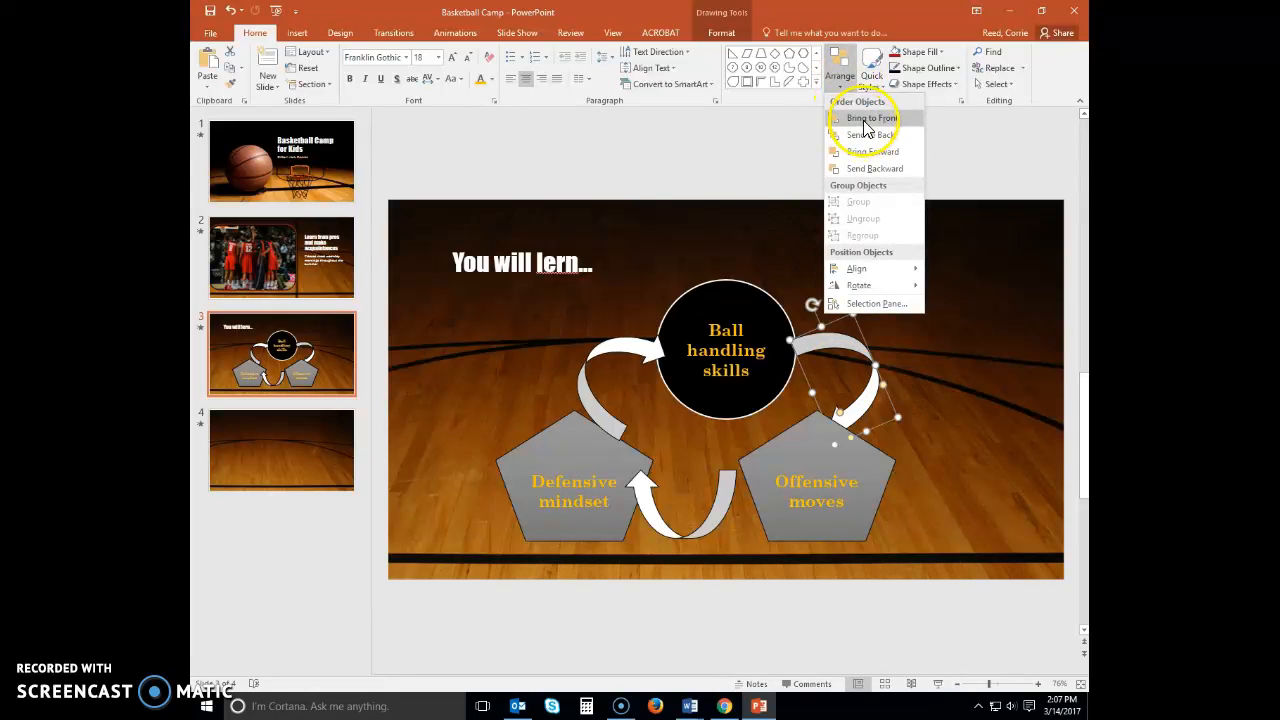
{"action": "left_click", "coordinate": [868, 118]}
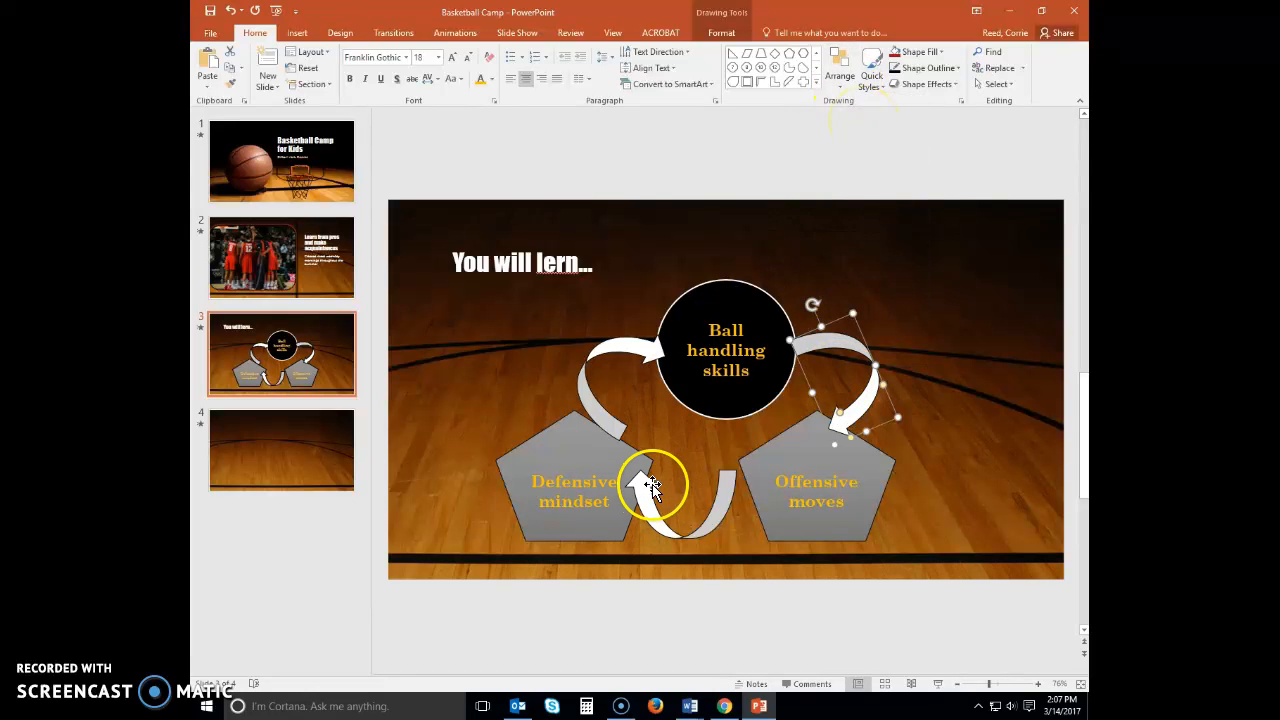